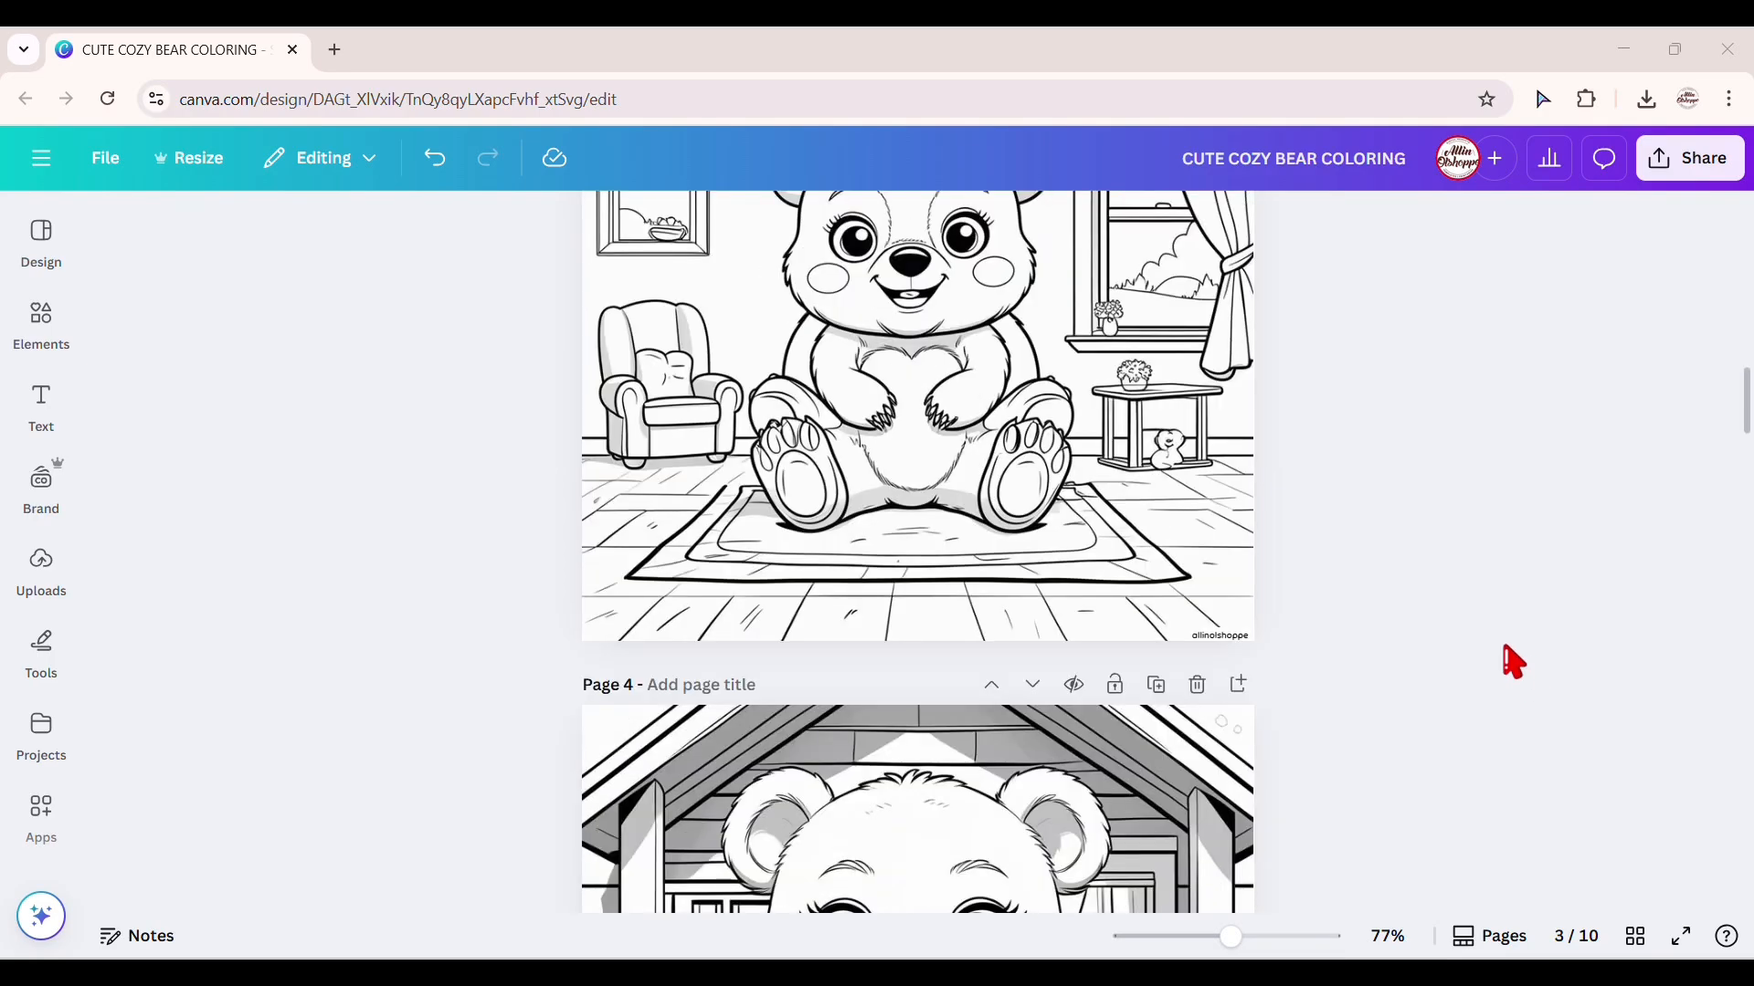
# Leave the cozy bear coloring design and return to the Canva home page.
pyautogui.scroll(-3)
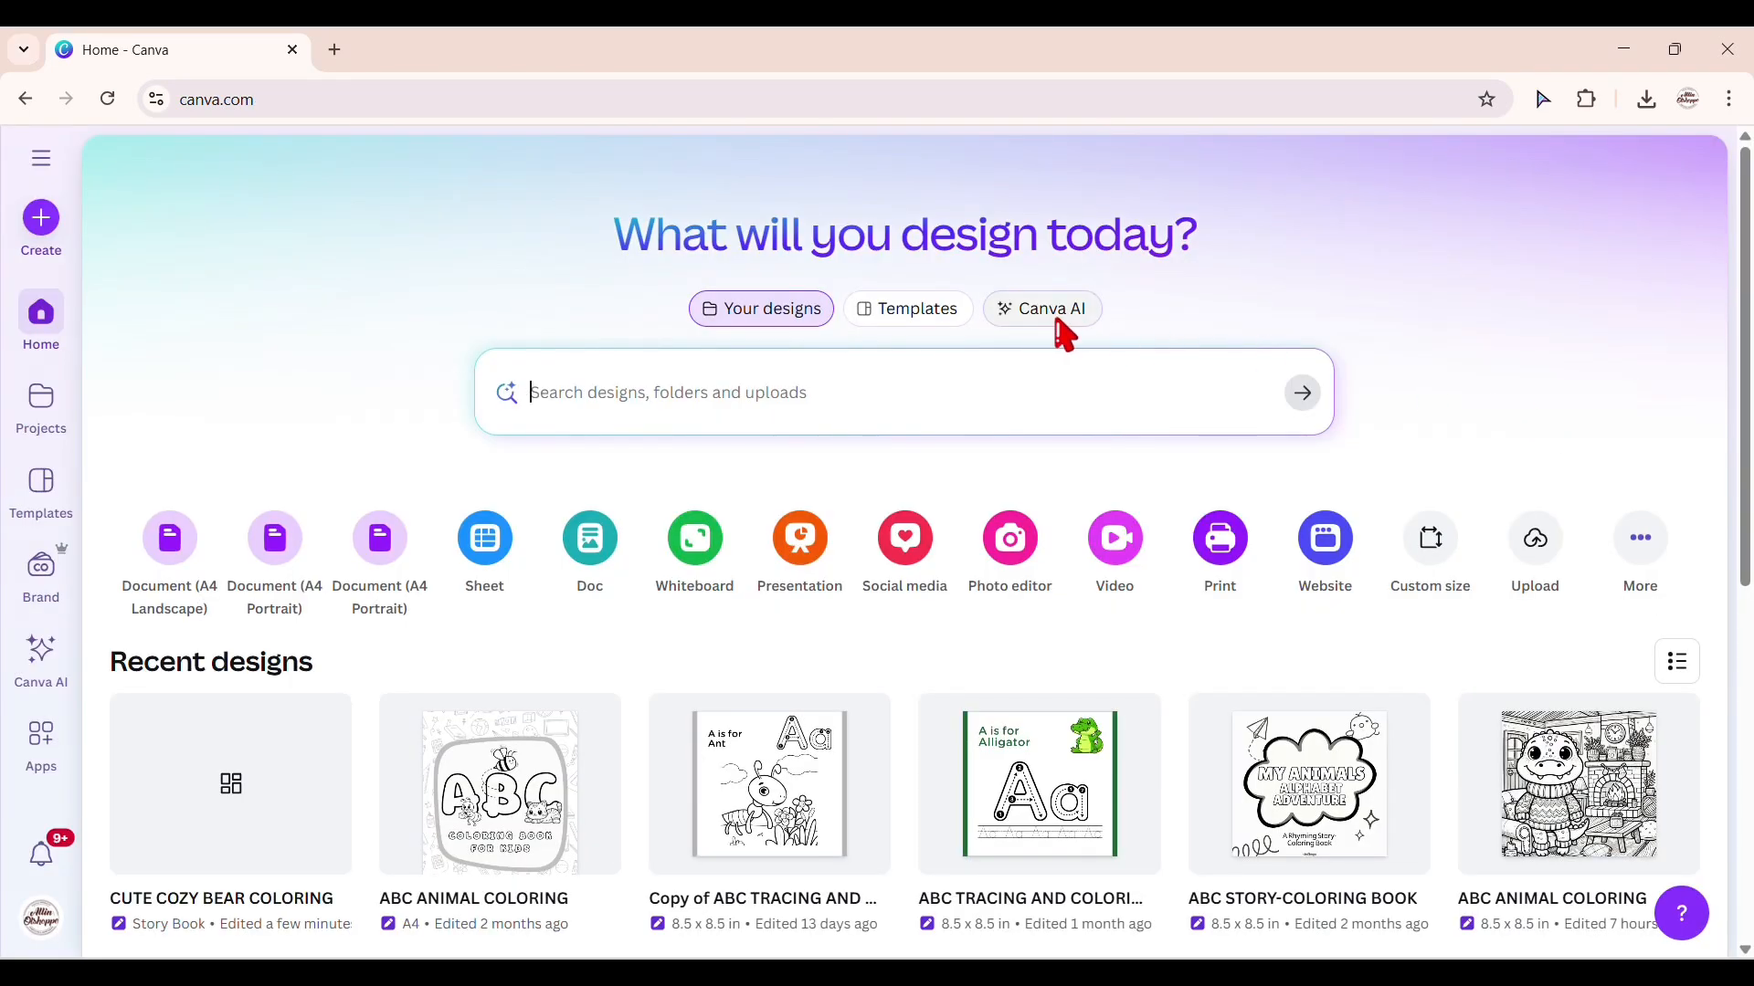
# Start Canva AI's Create an image mode and bring the earlier bear coloring results into view.
pyautogui.click(1041, 309)
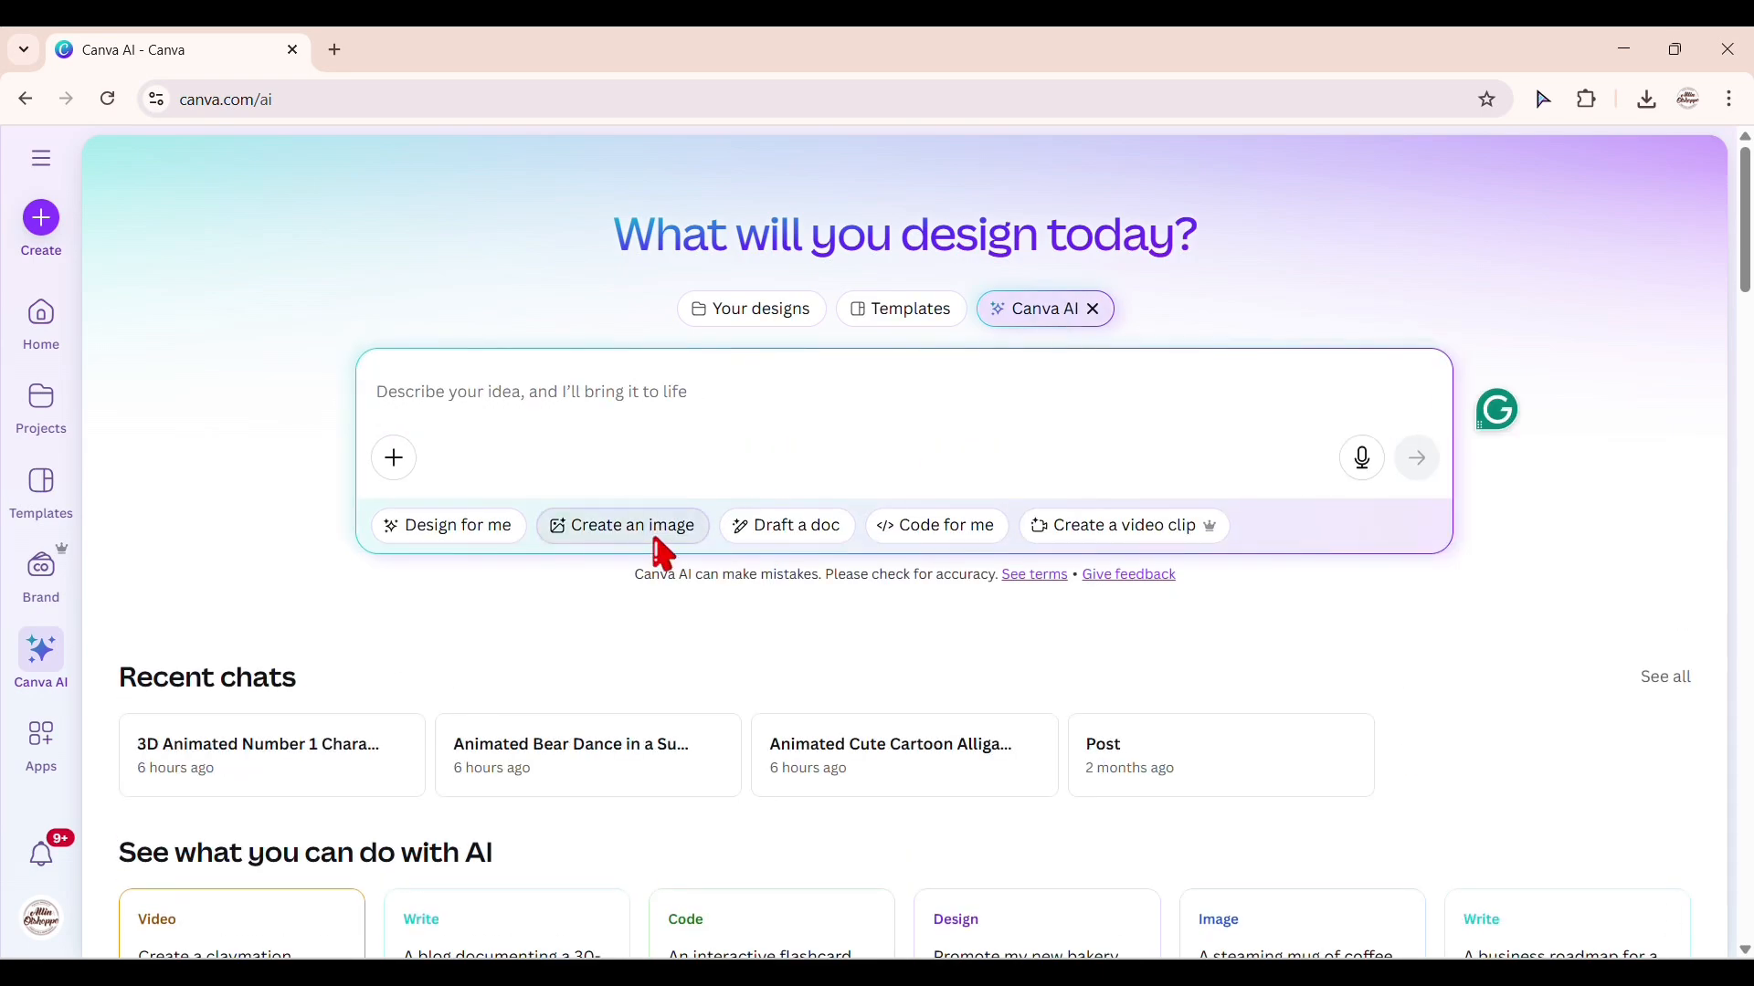
pyautogui.click(622, 526)
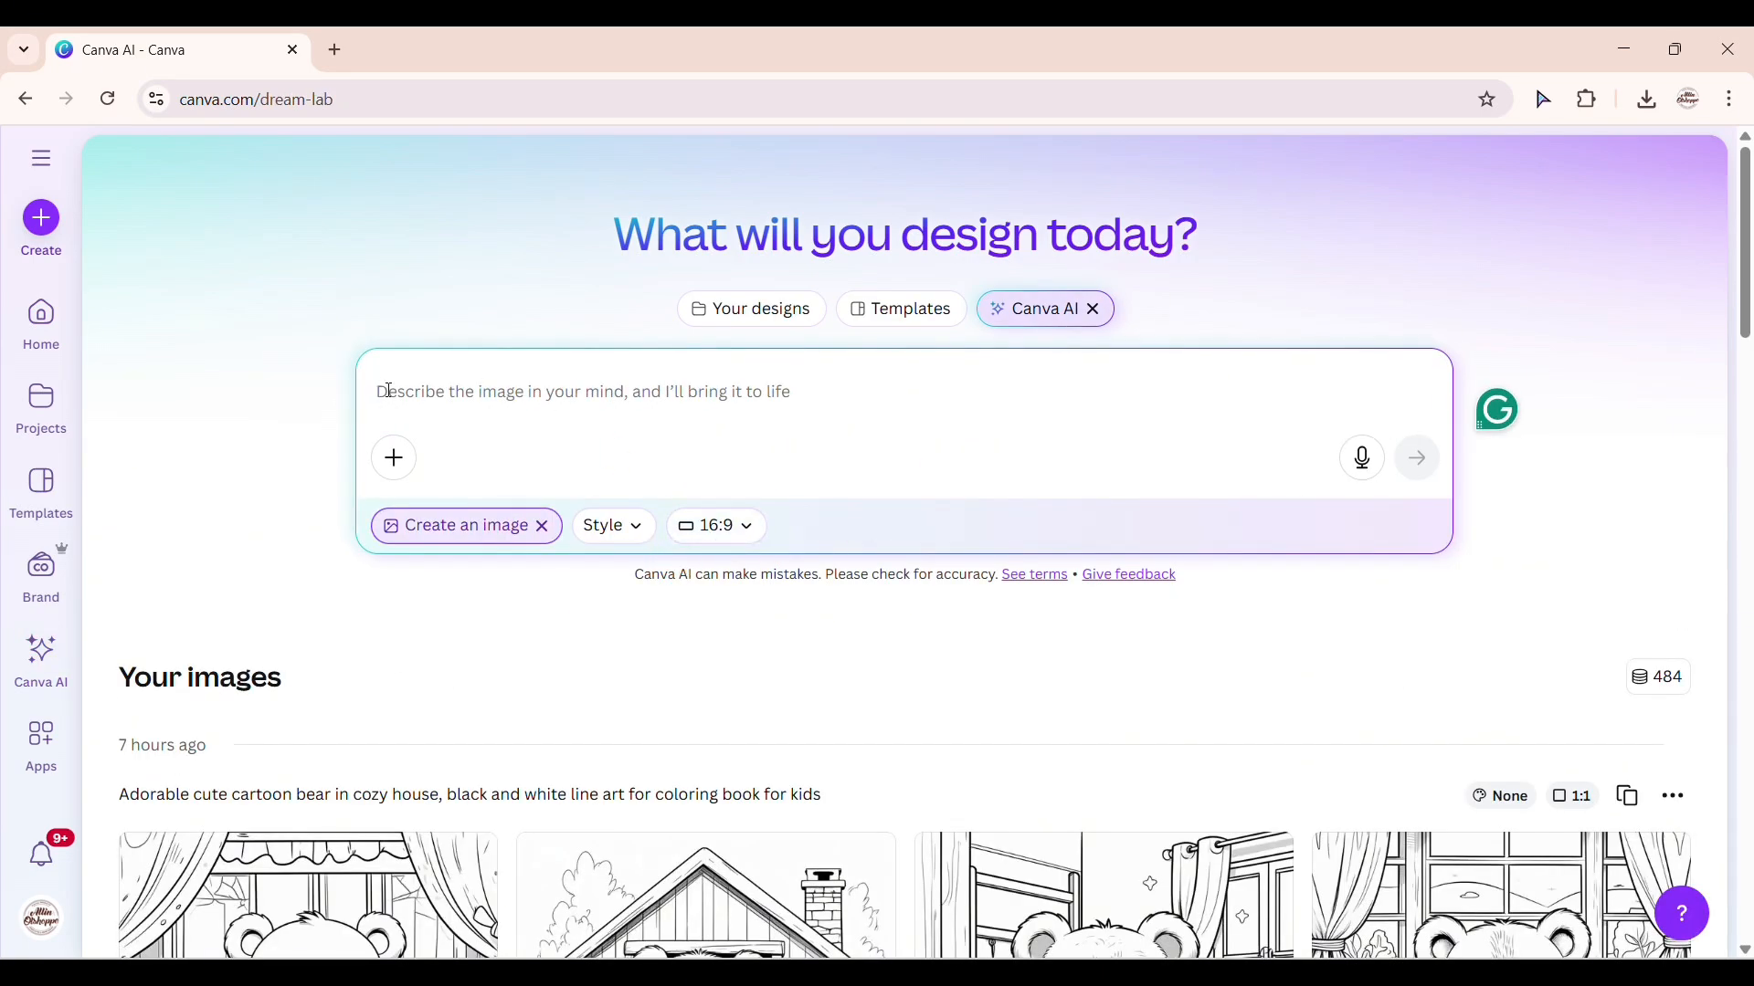
pyautogui.scroll(-3)
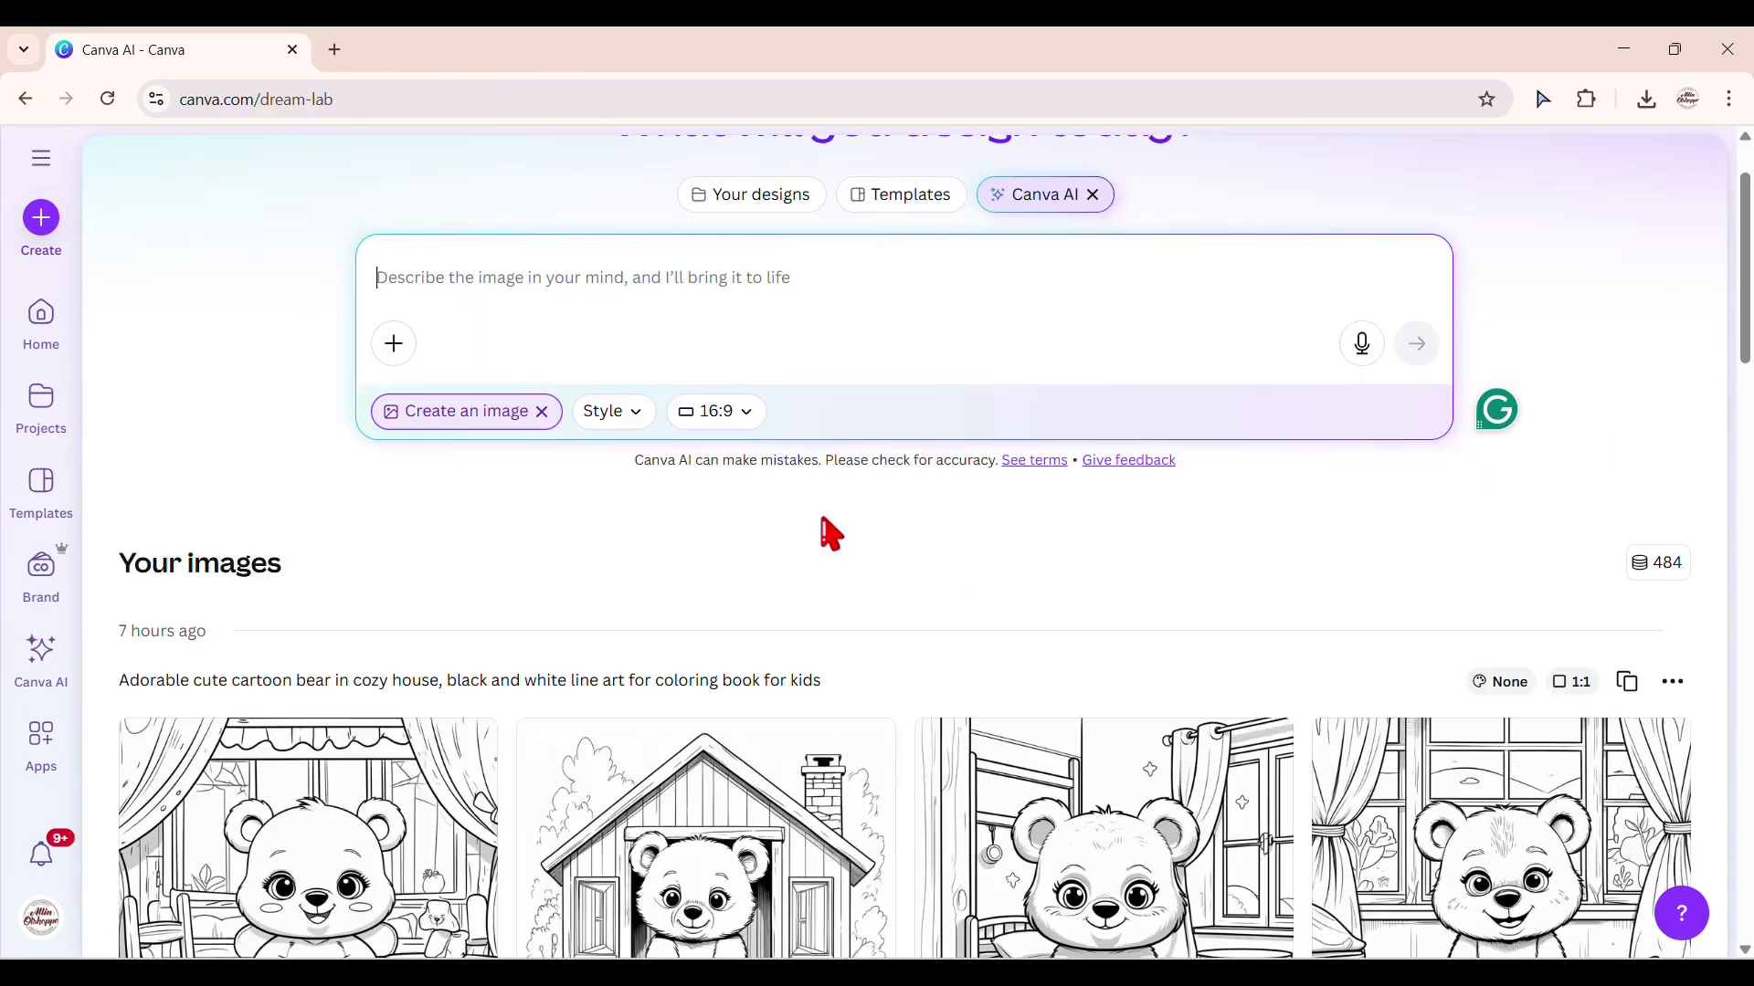
pyautogui.scroll(-3)
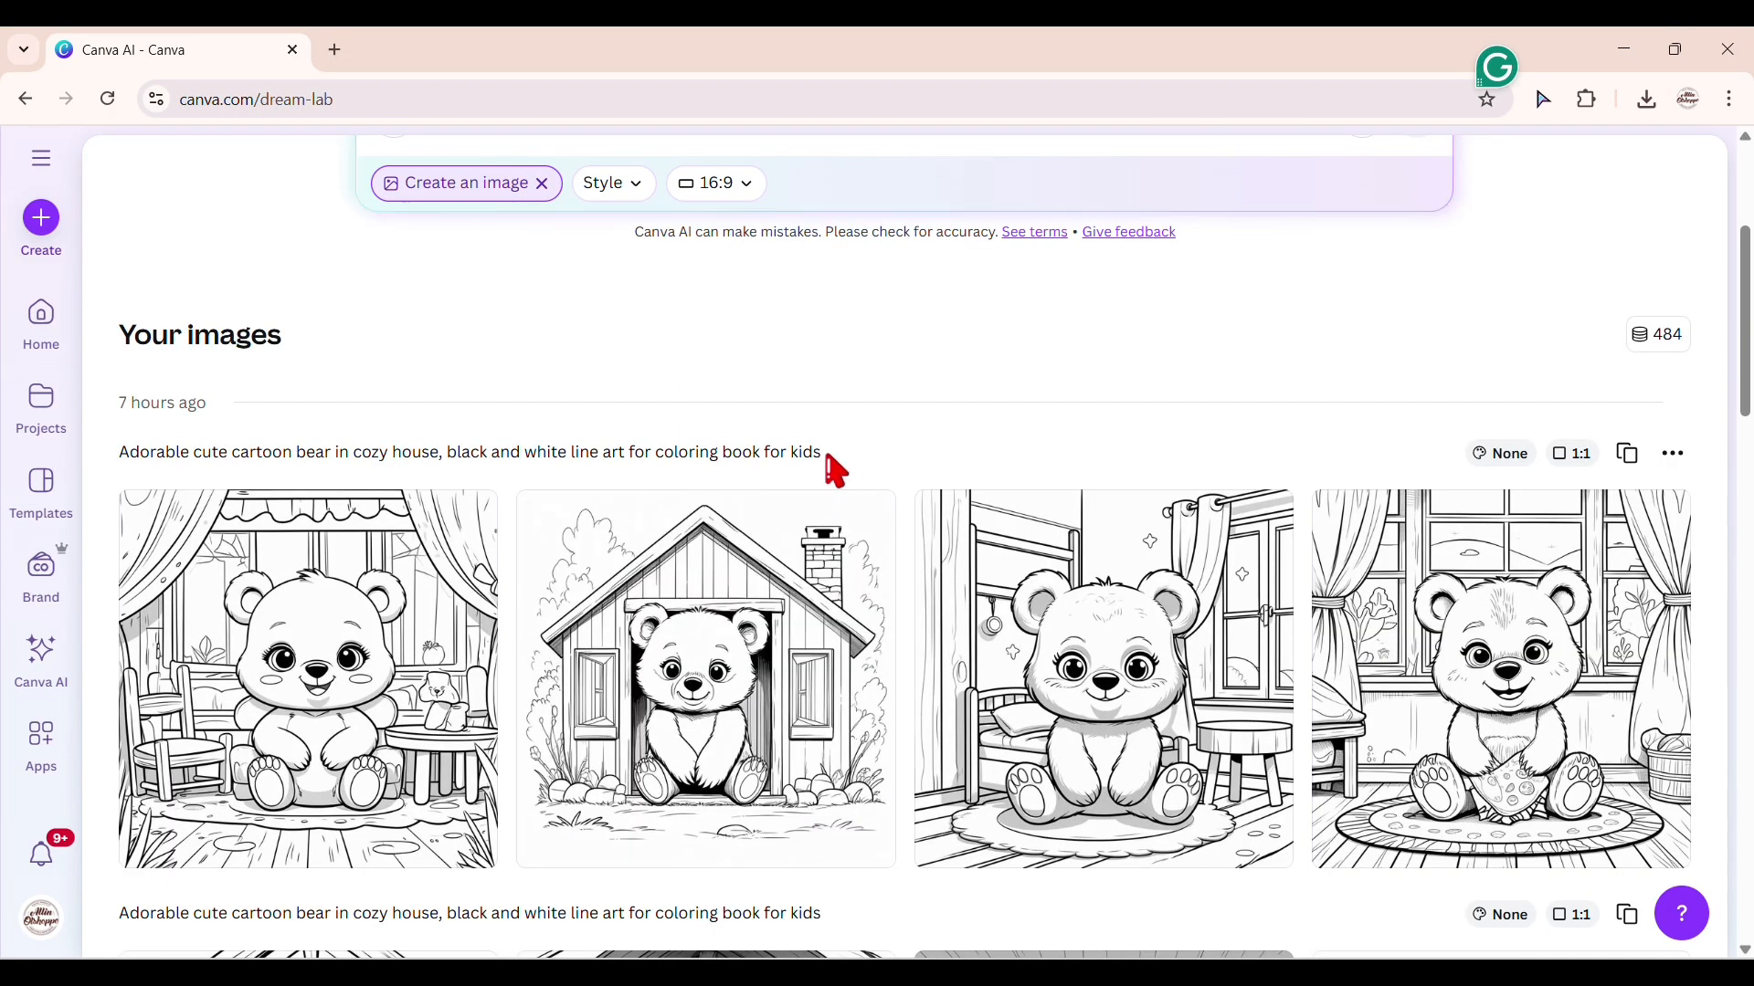
pyautogui.moveTo(486, 467)
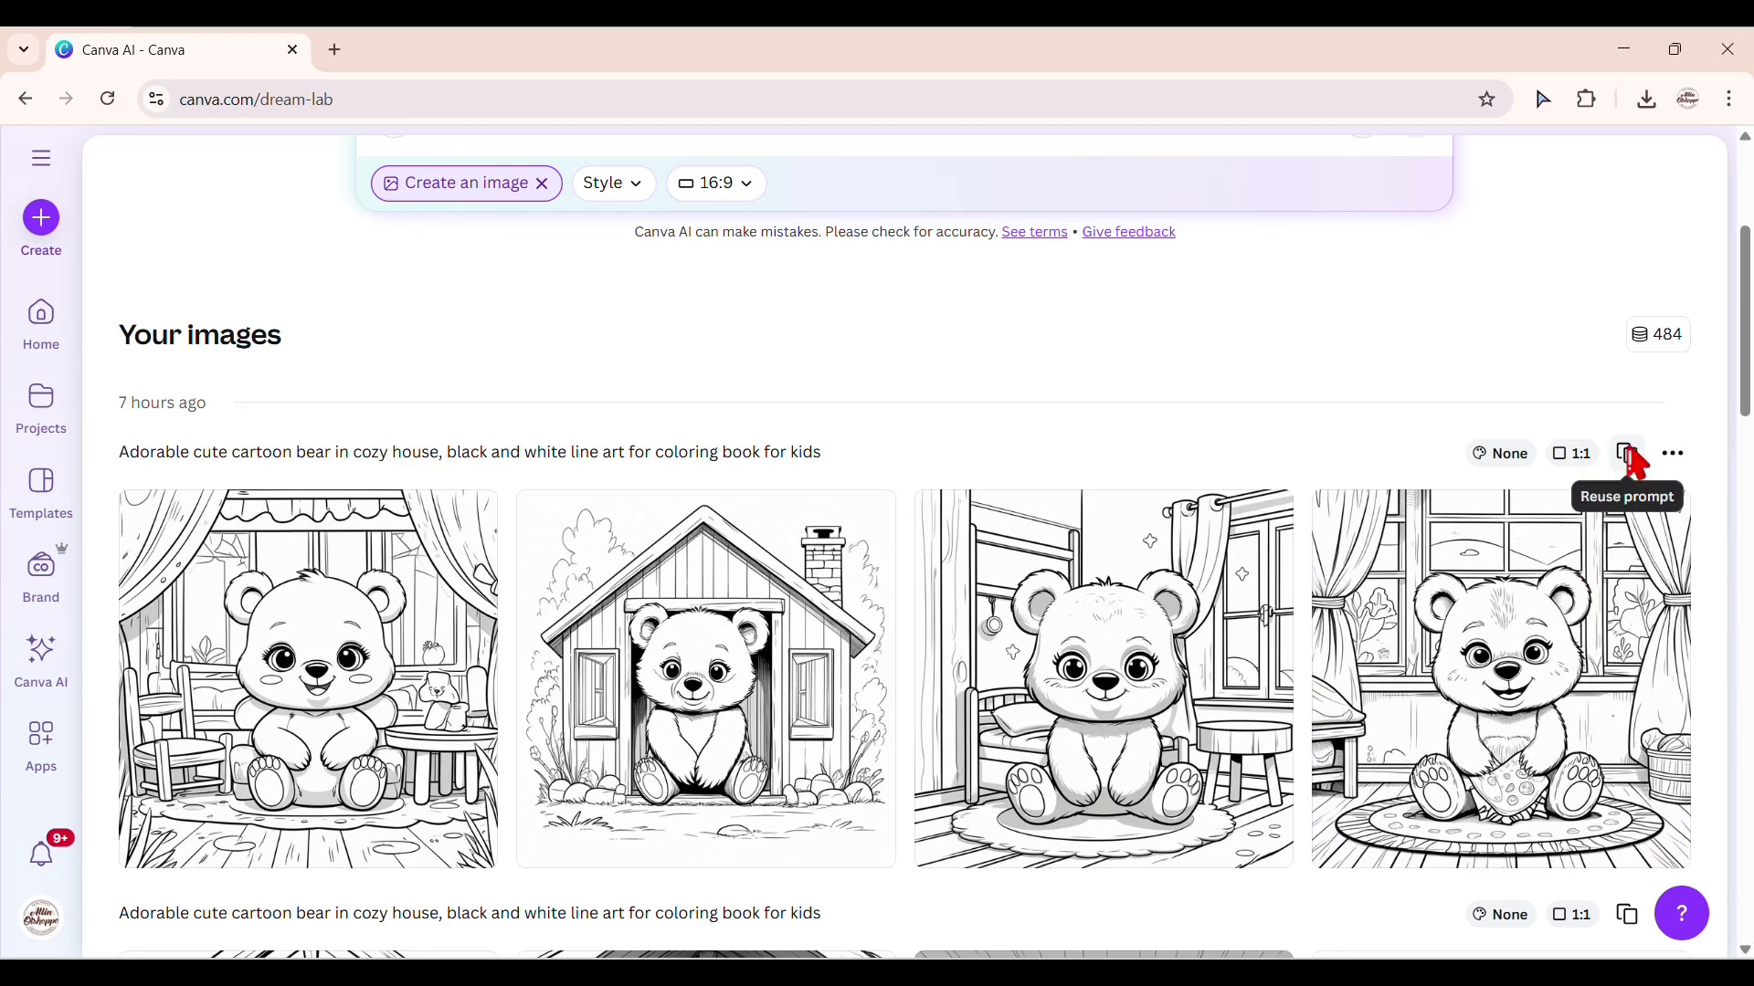
# Reuse the bear coloring prompt with 'rabbit' in its place and set a square 1:1 aspect ratio.
pyautogui.click(1628, 453)
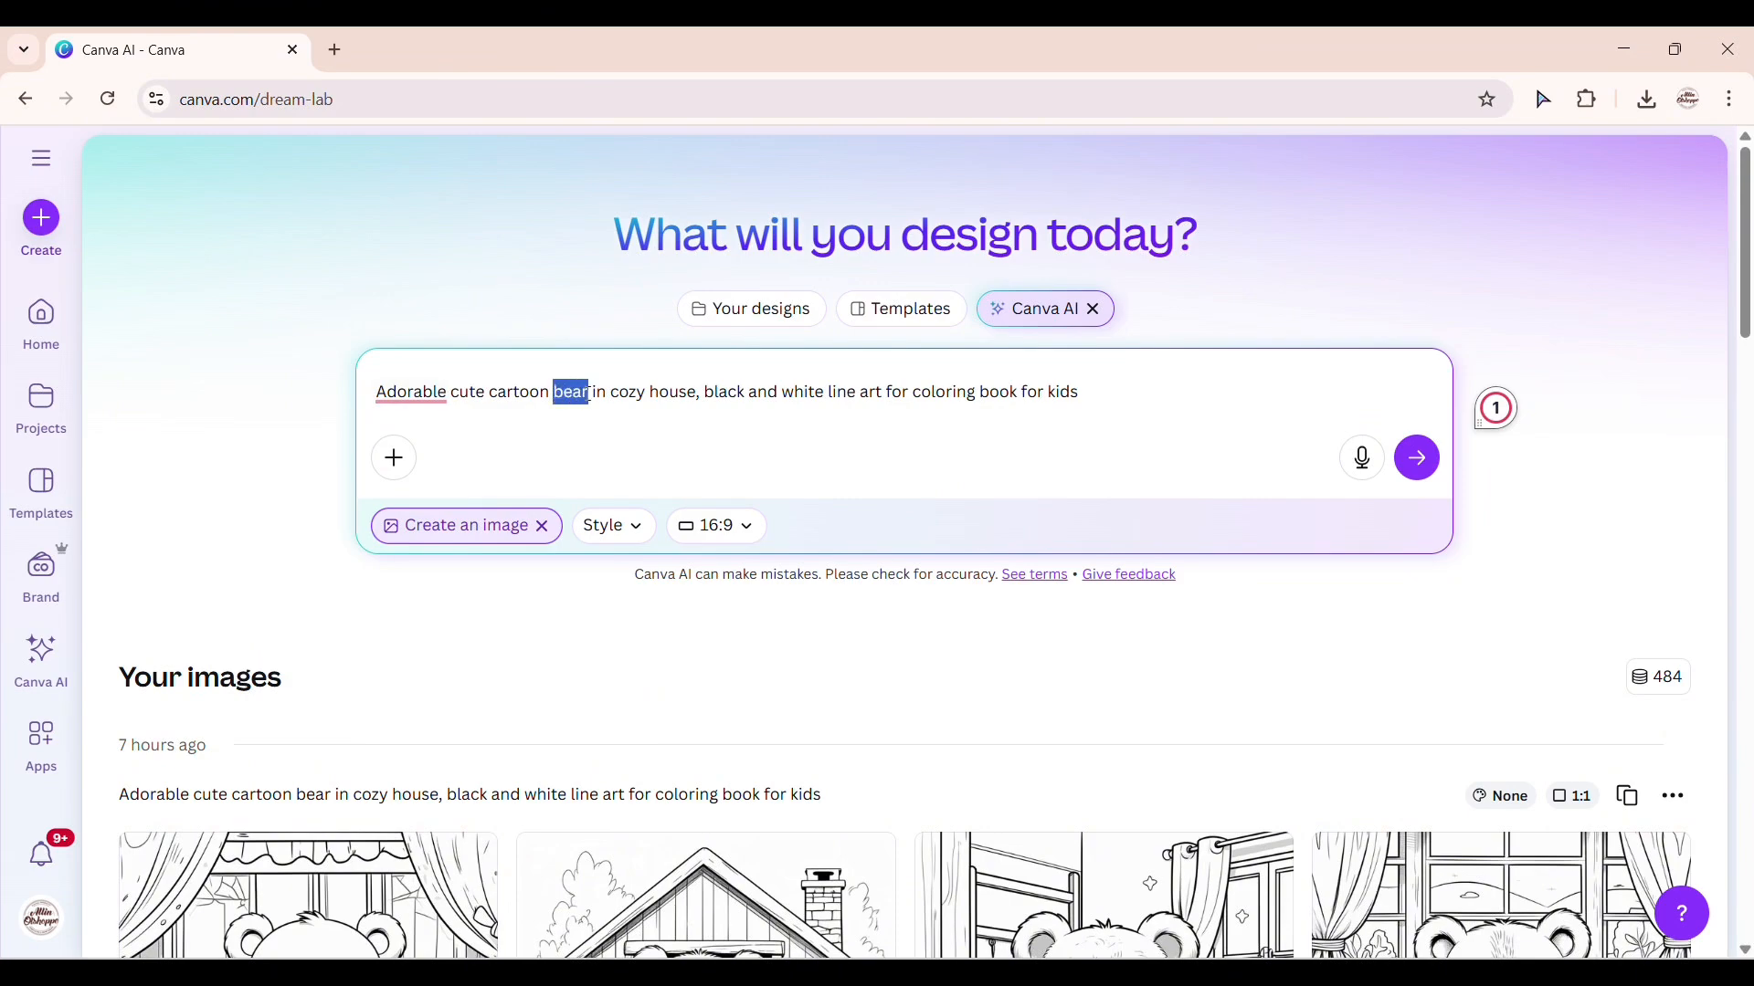
pyautogui.write('rabbit')
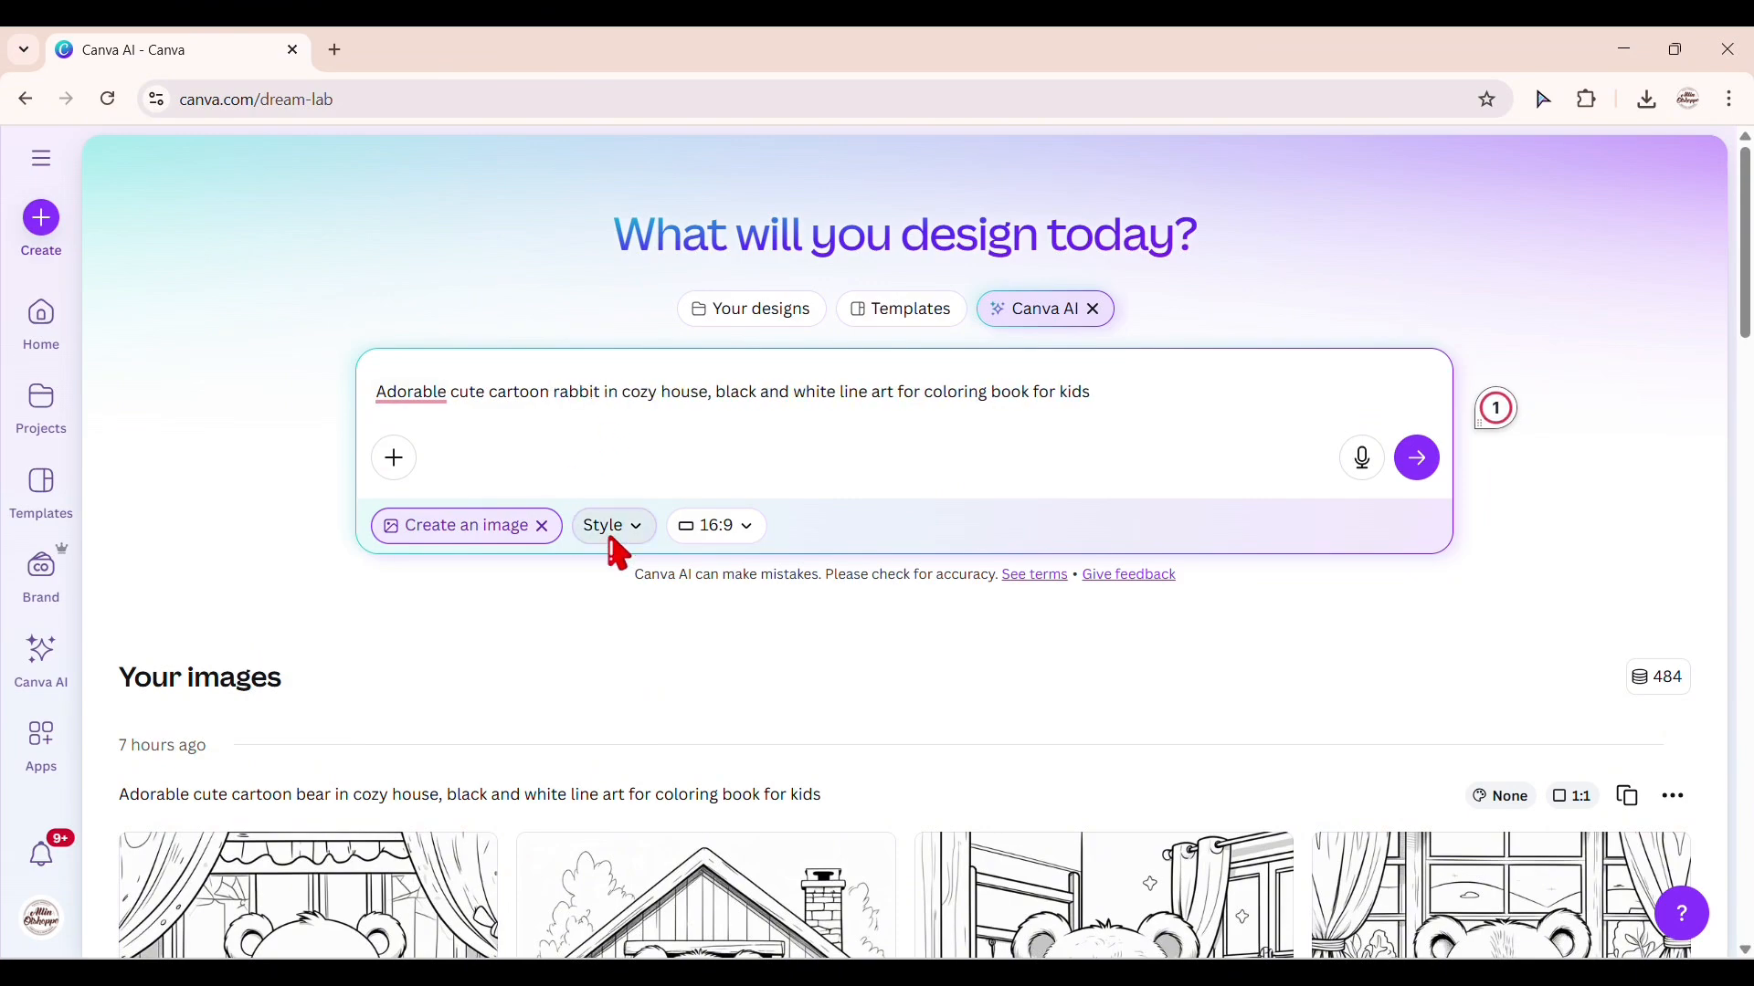
pyautogui.moveTo(716, 526)
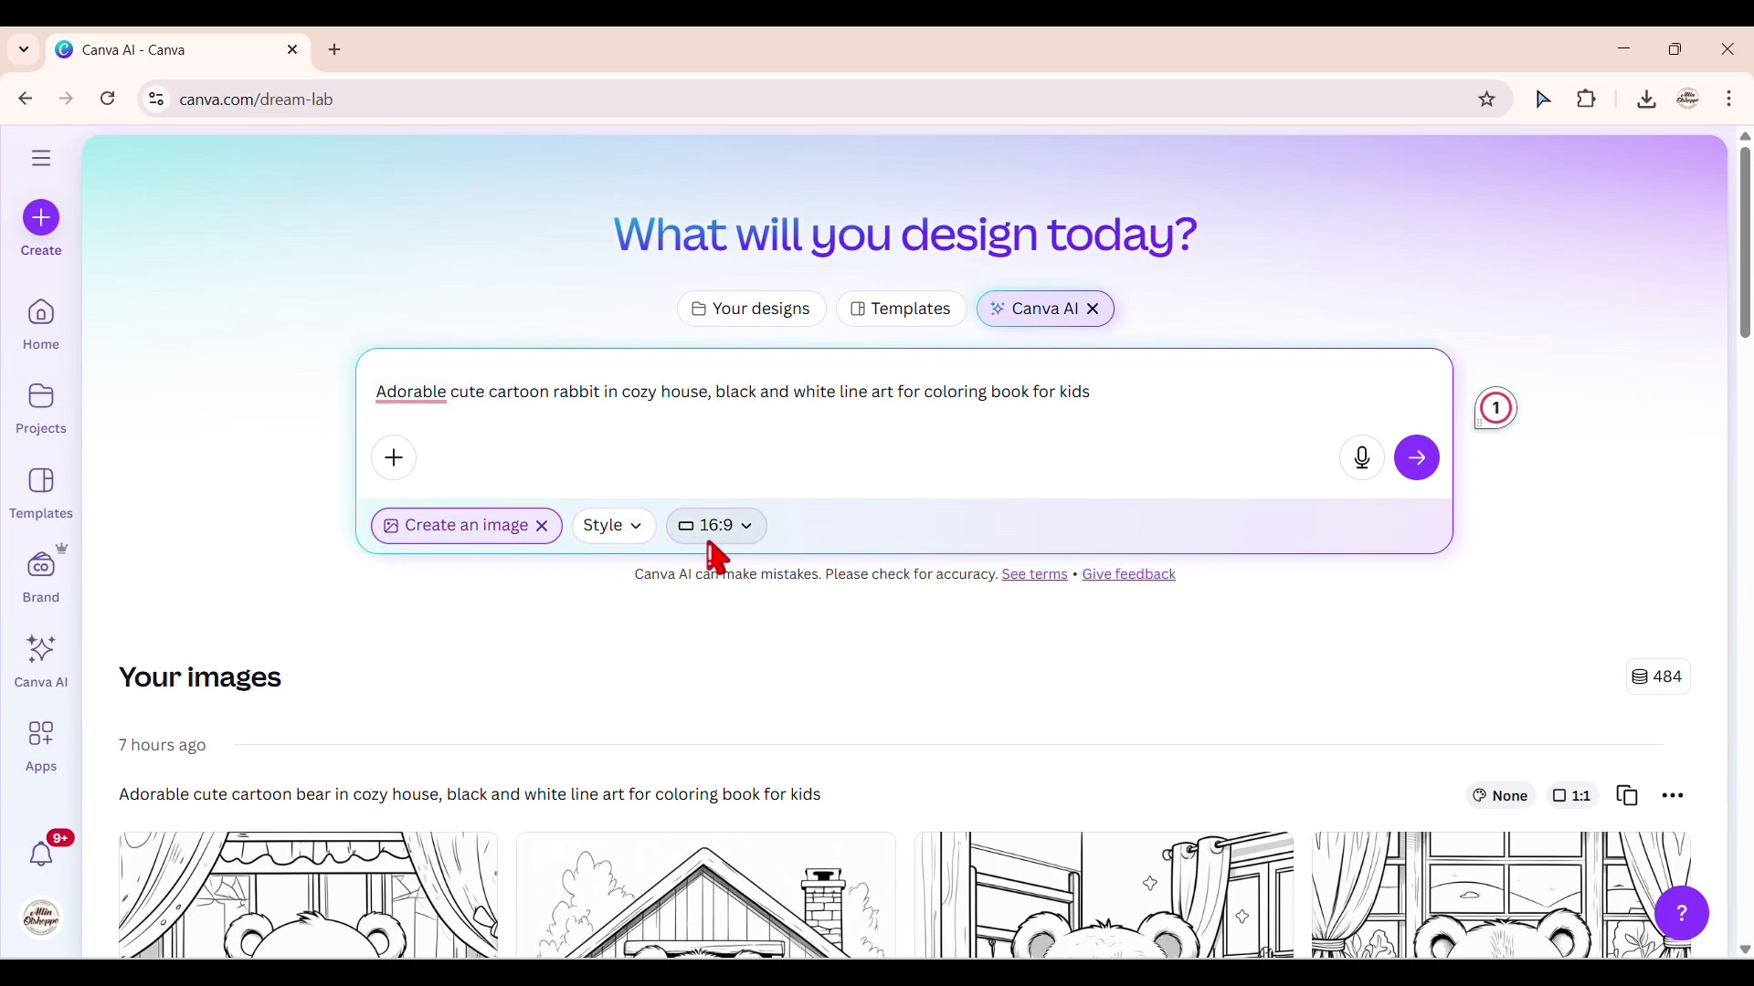
pyautogui.click(714, 526)
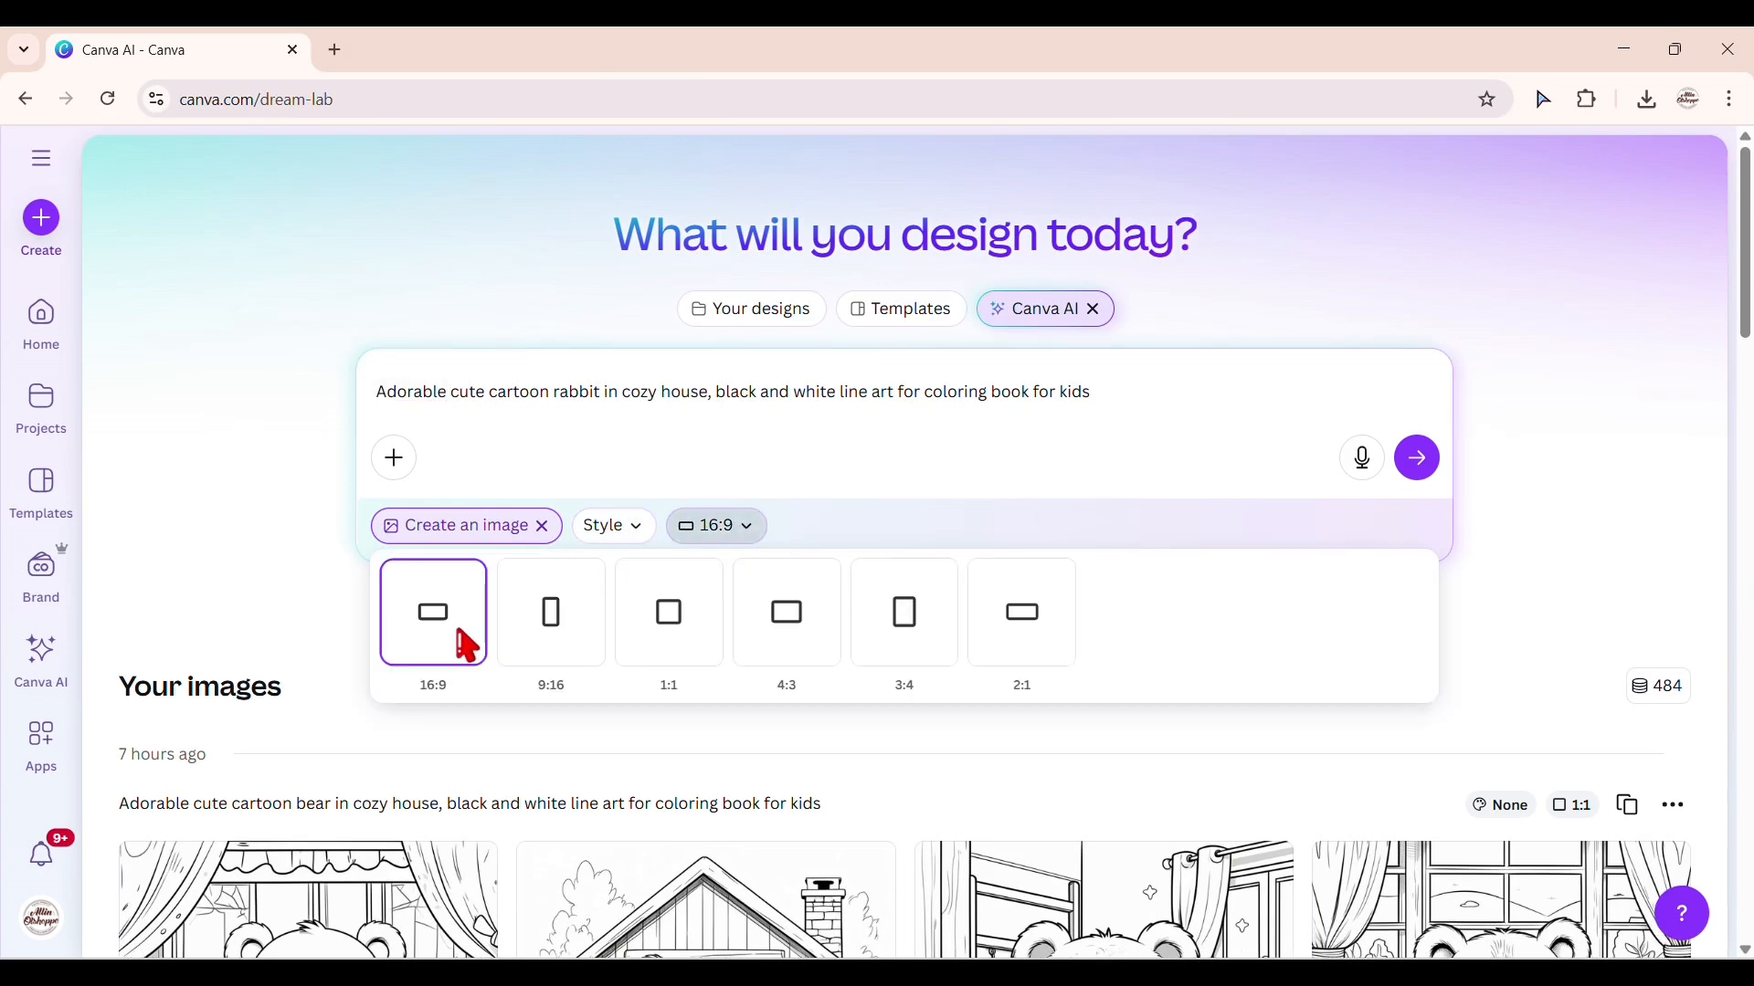
pyautogui.moveTo(902, 612)
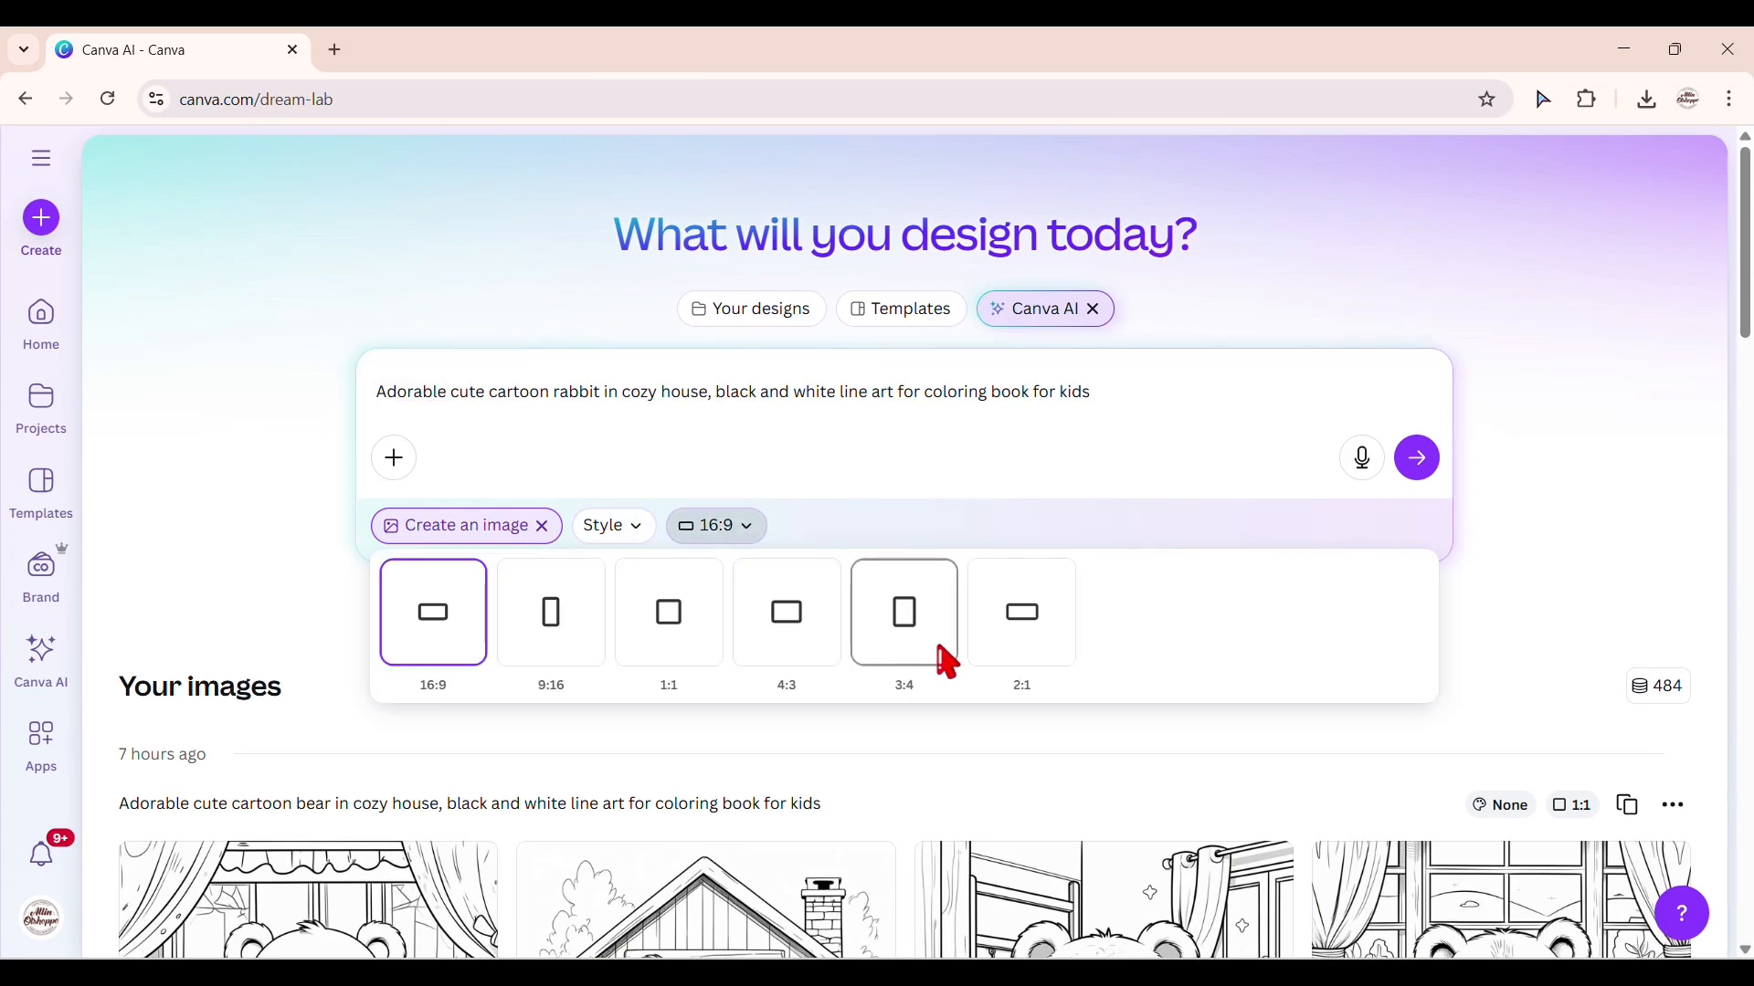
pyautogui.click(669, 612)
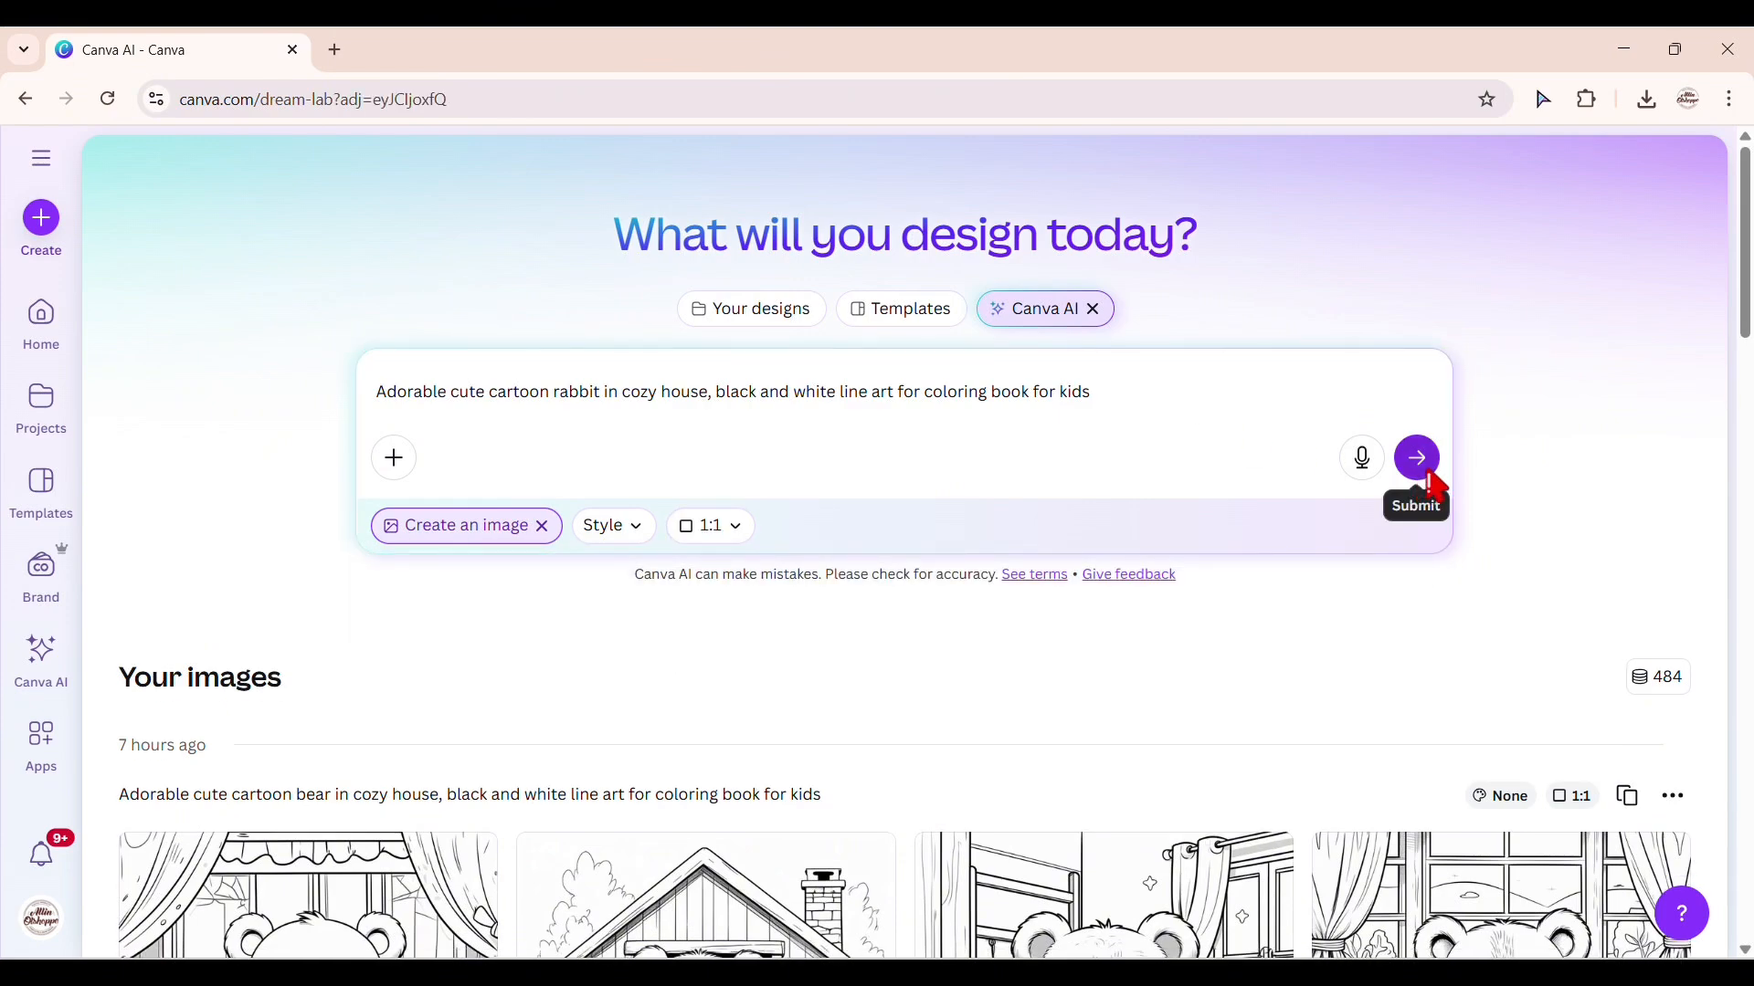
# Submit the rabbit prompt and view the four generated black-and-white rabbit coloring images.
pyautogui.click(1414, 456)
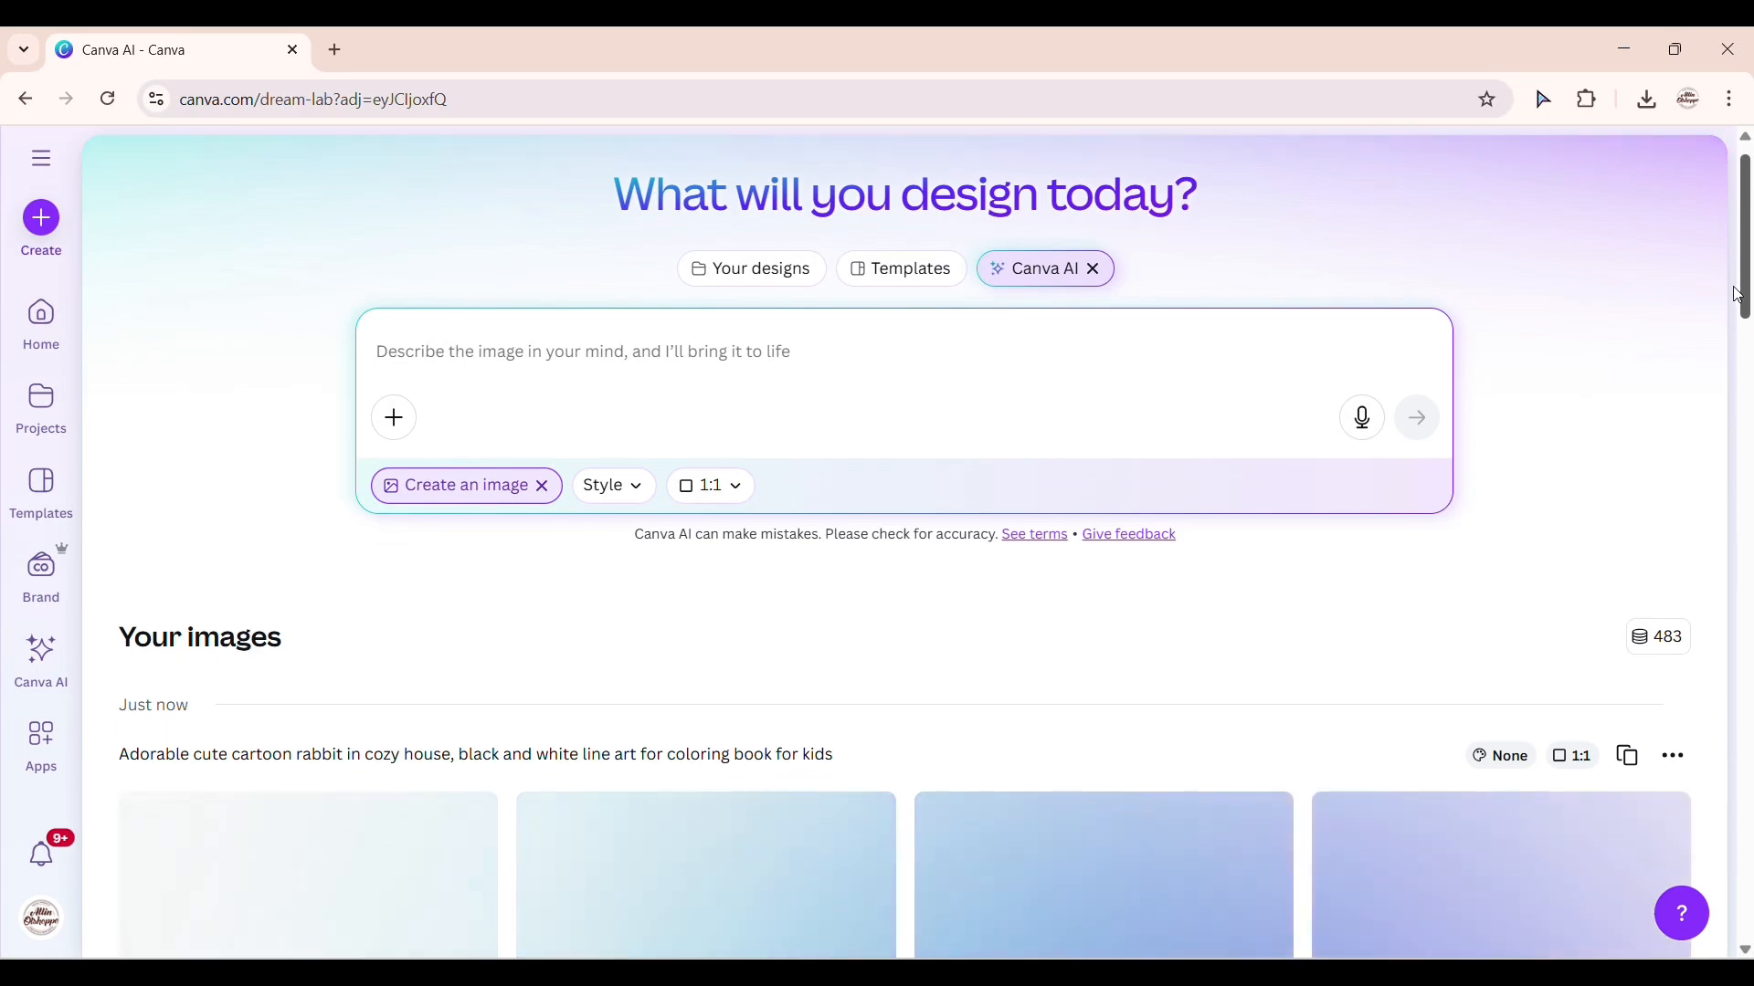
pyautogui.scroll(-3)
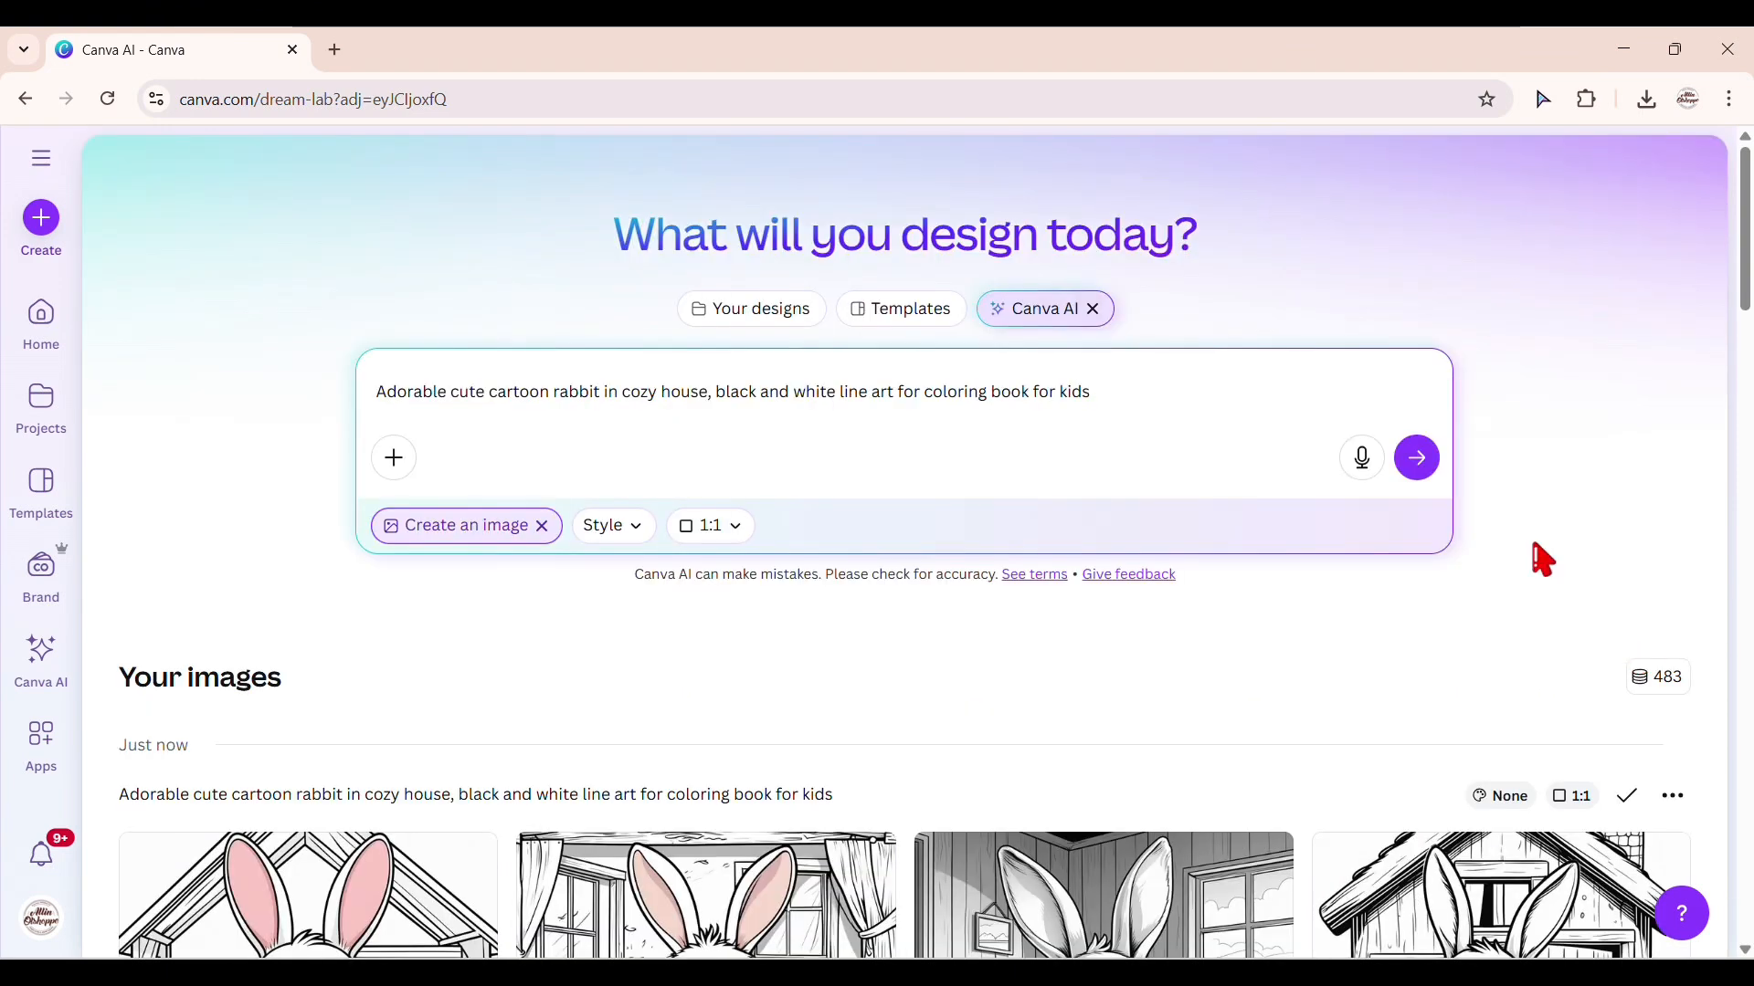
pyautogui.scroll(-3)
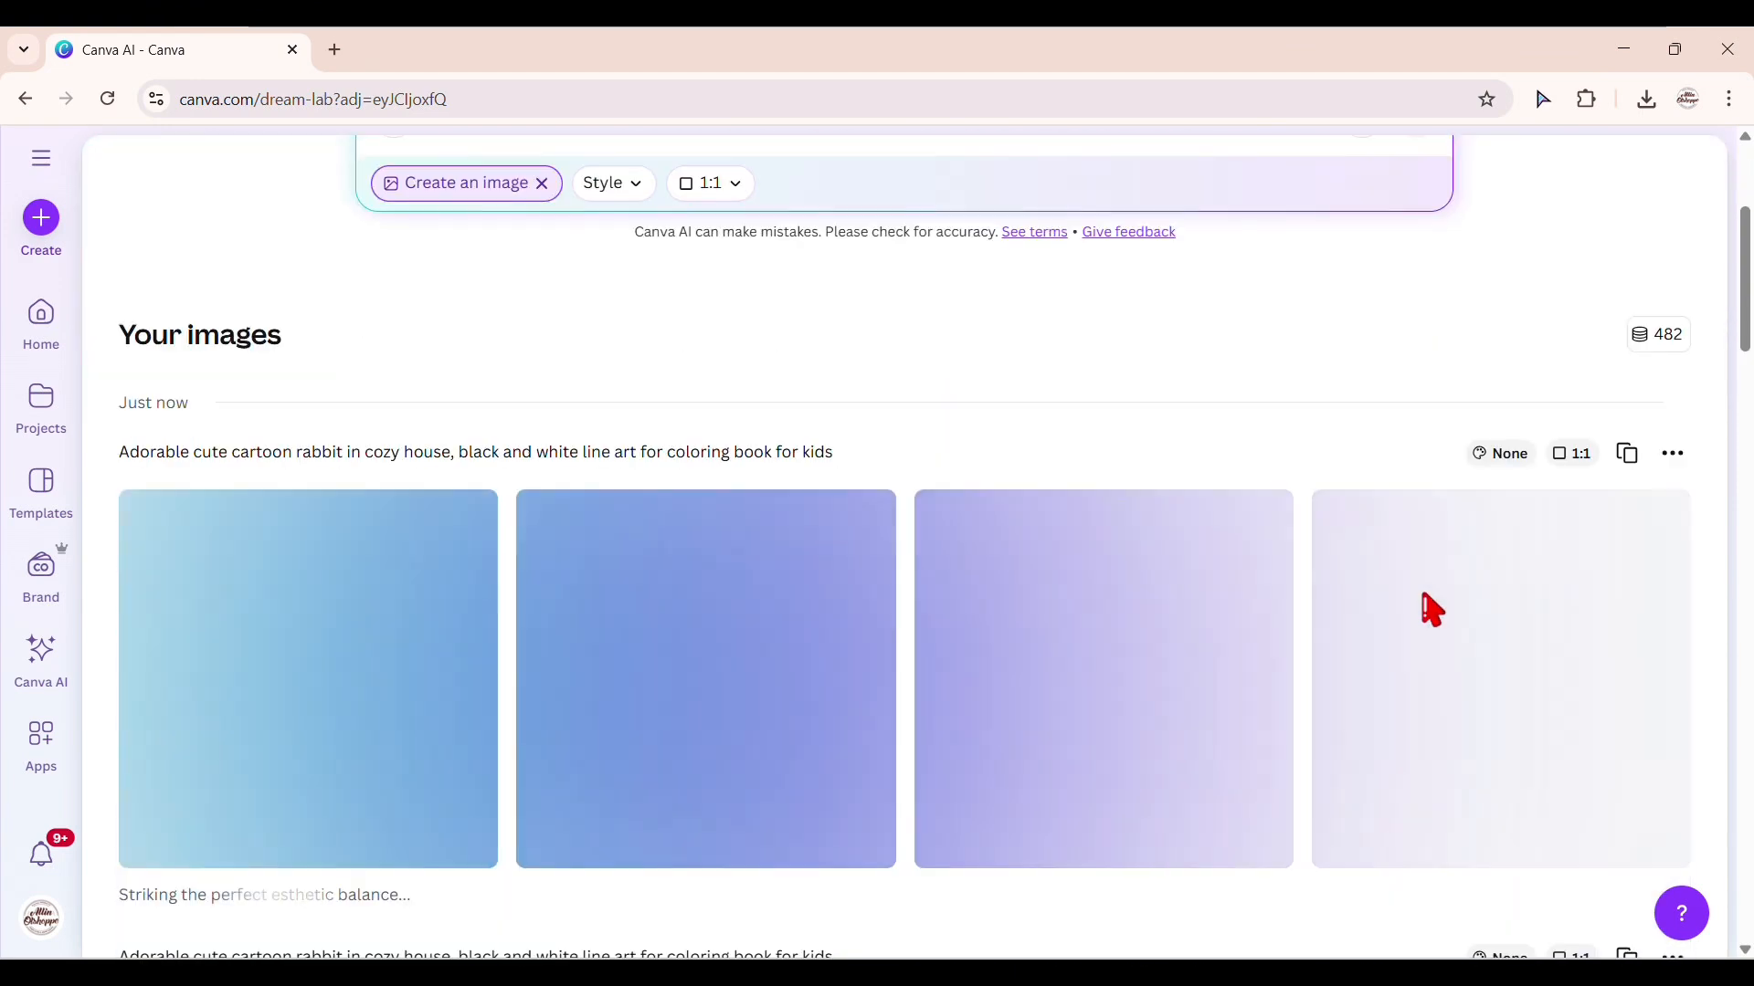
pyautogui.scroll(-3)
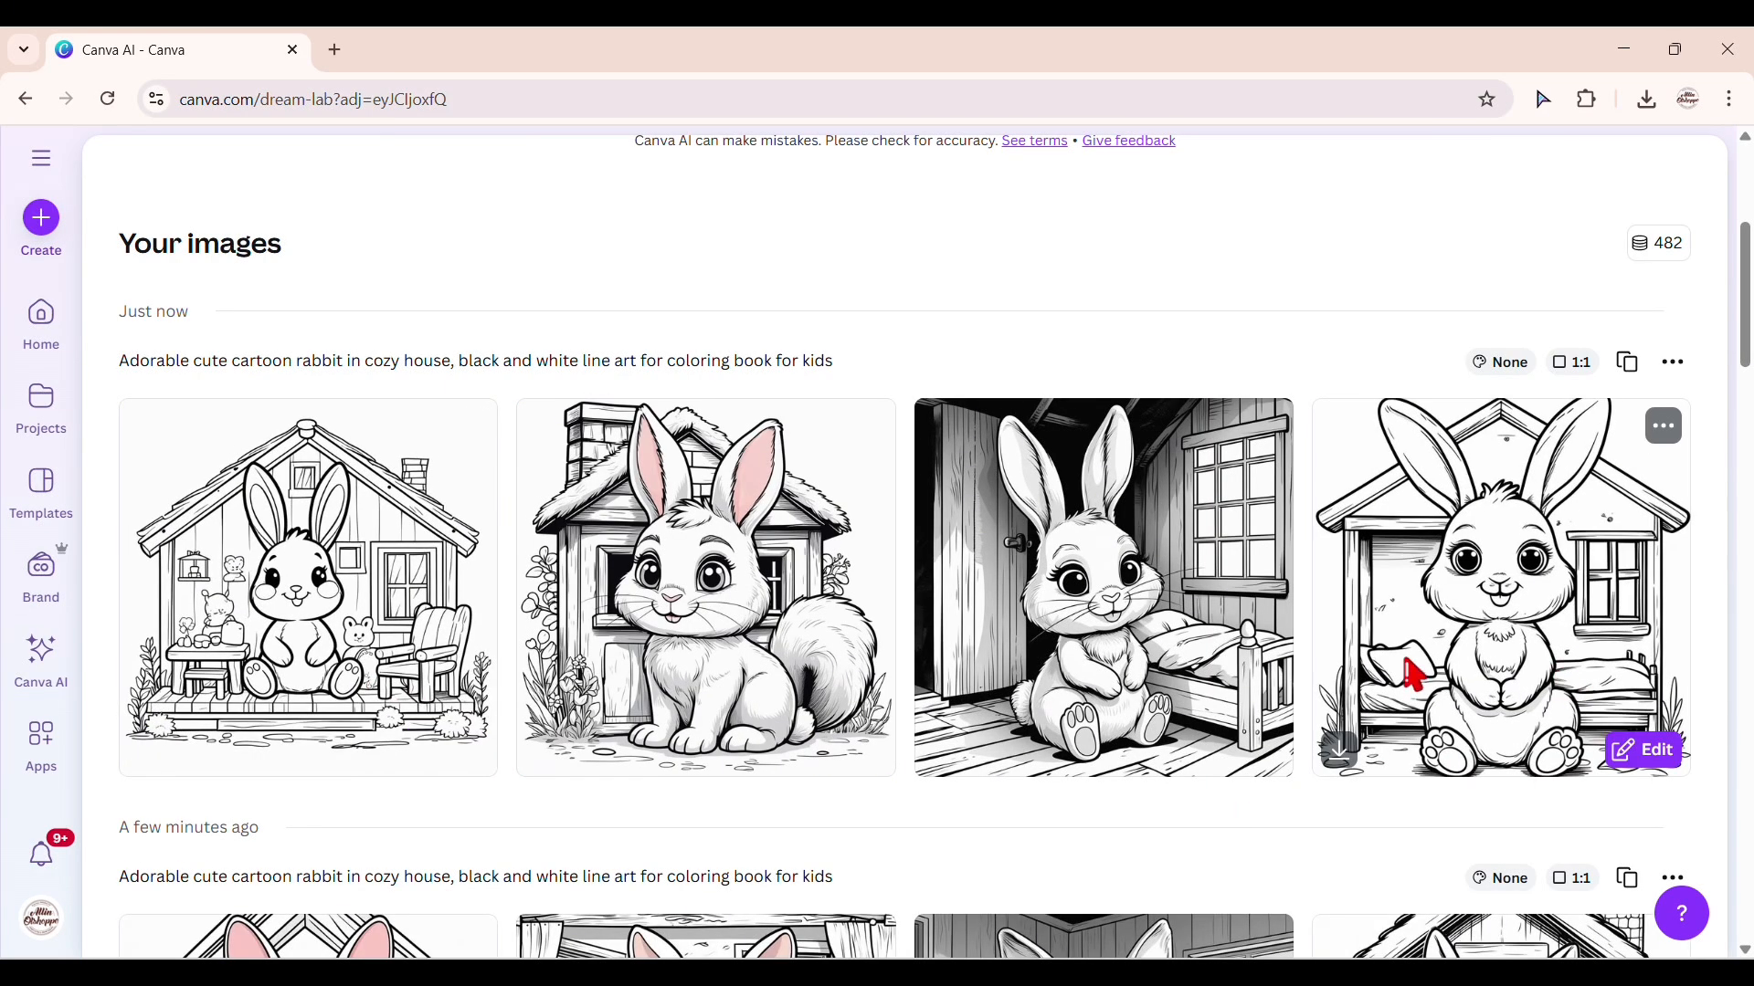
pyautogui.moveTo(152, 765)
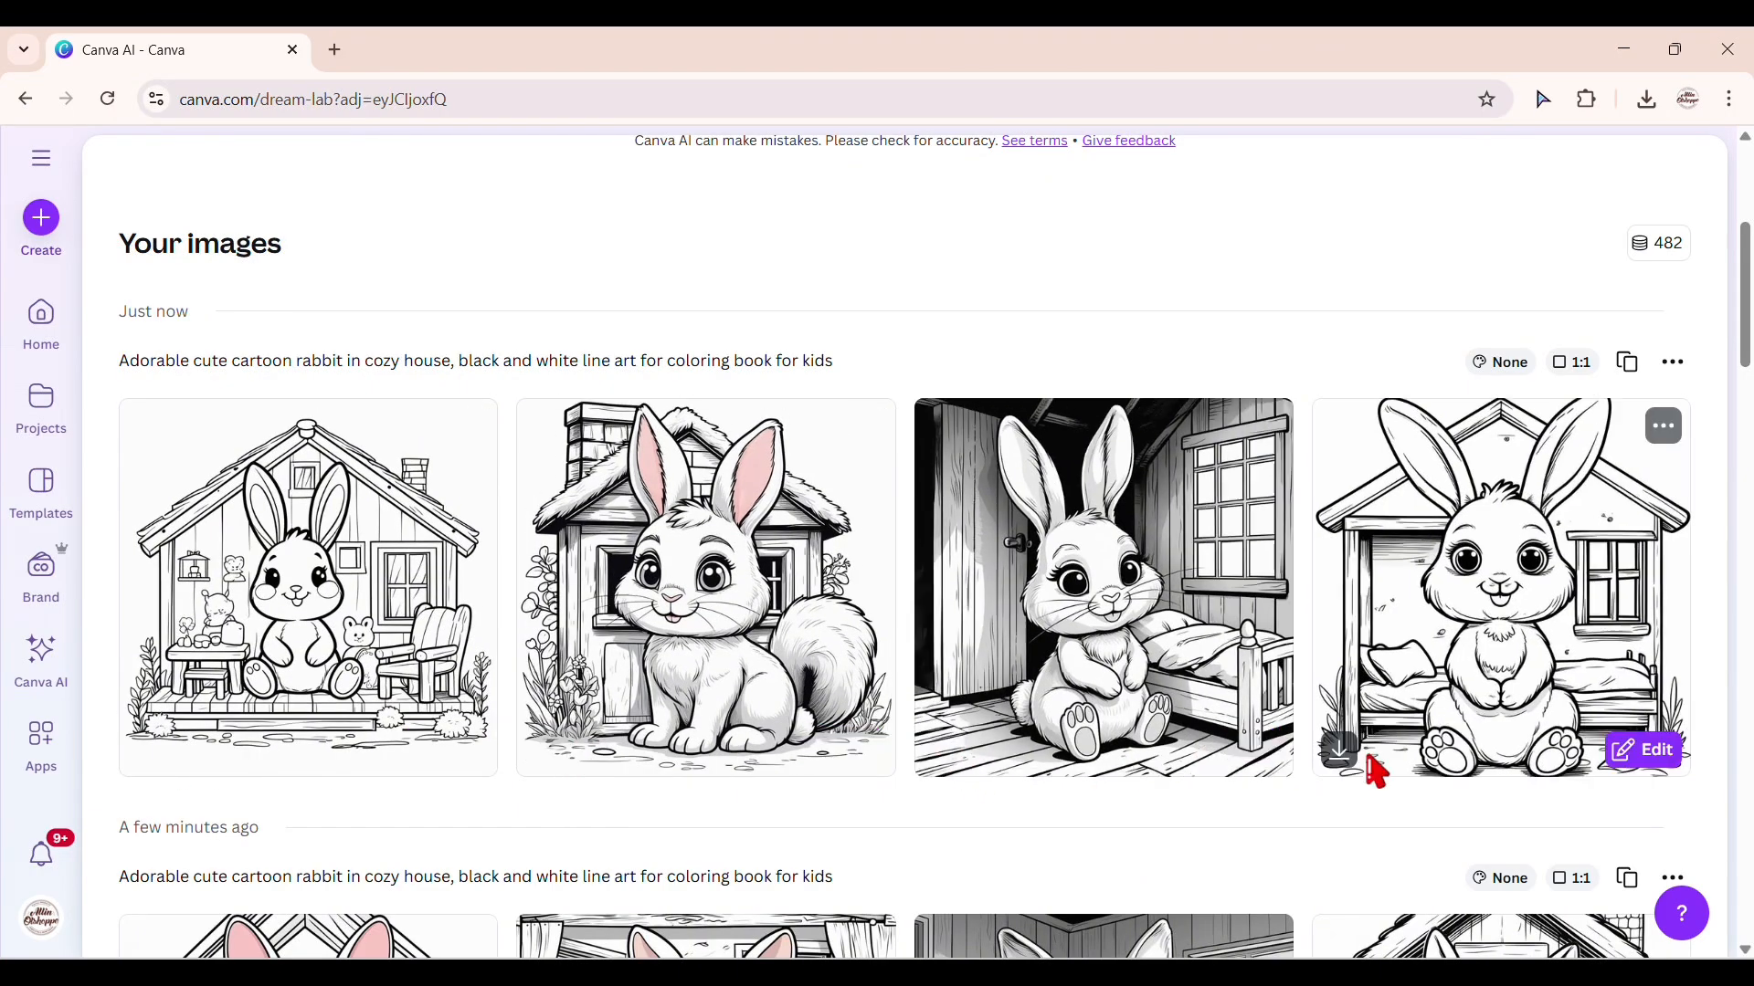
# Scroll past the generated images to the ABC Story-Coloring Book design's laid-out pages.
pyautogui.scroll(-3)
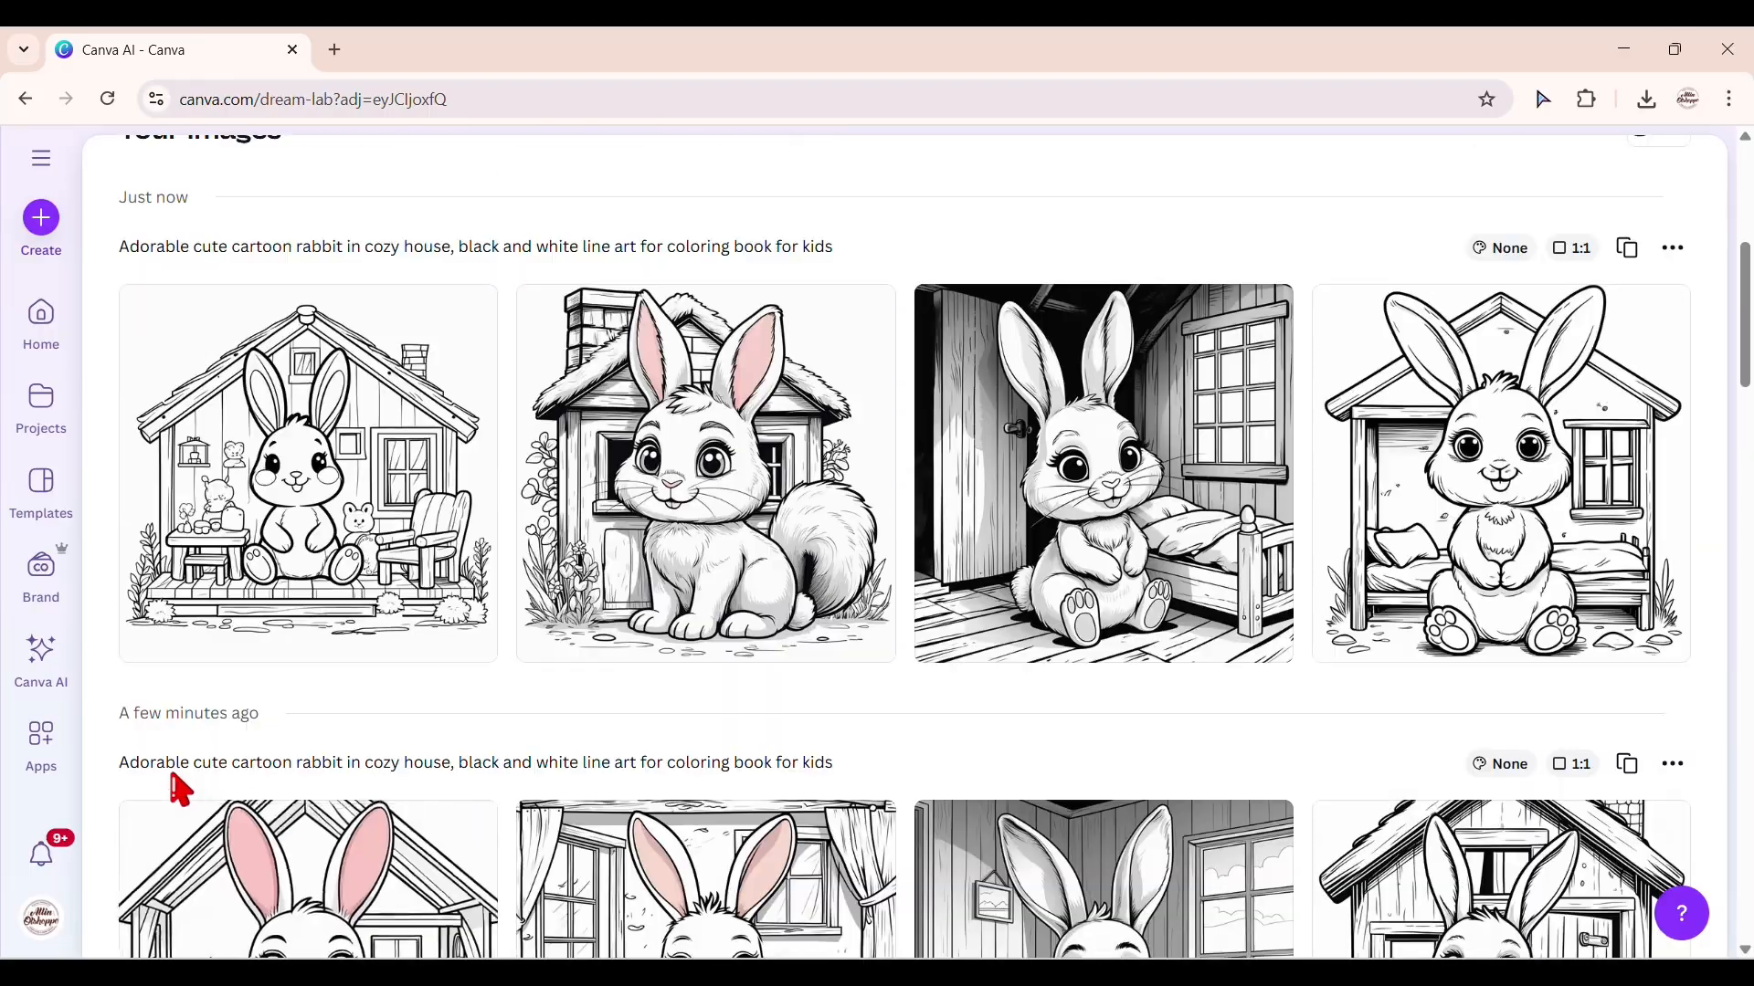
pyautogui.scroll(-3)
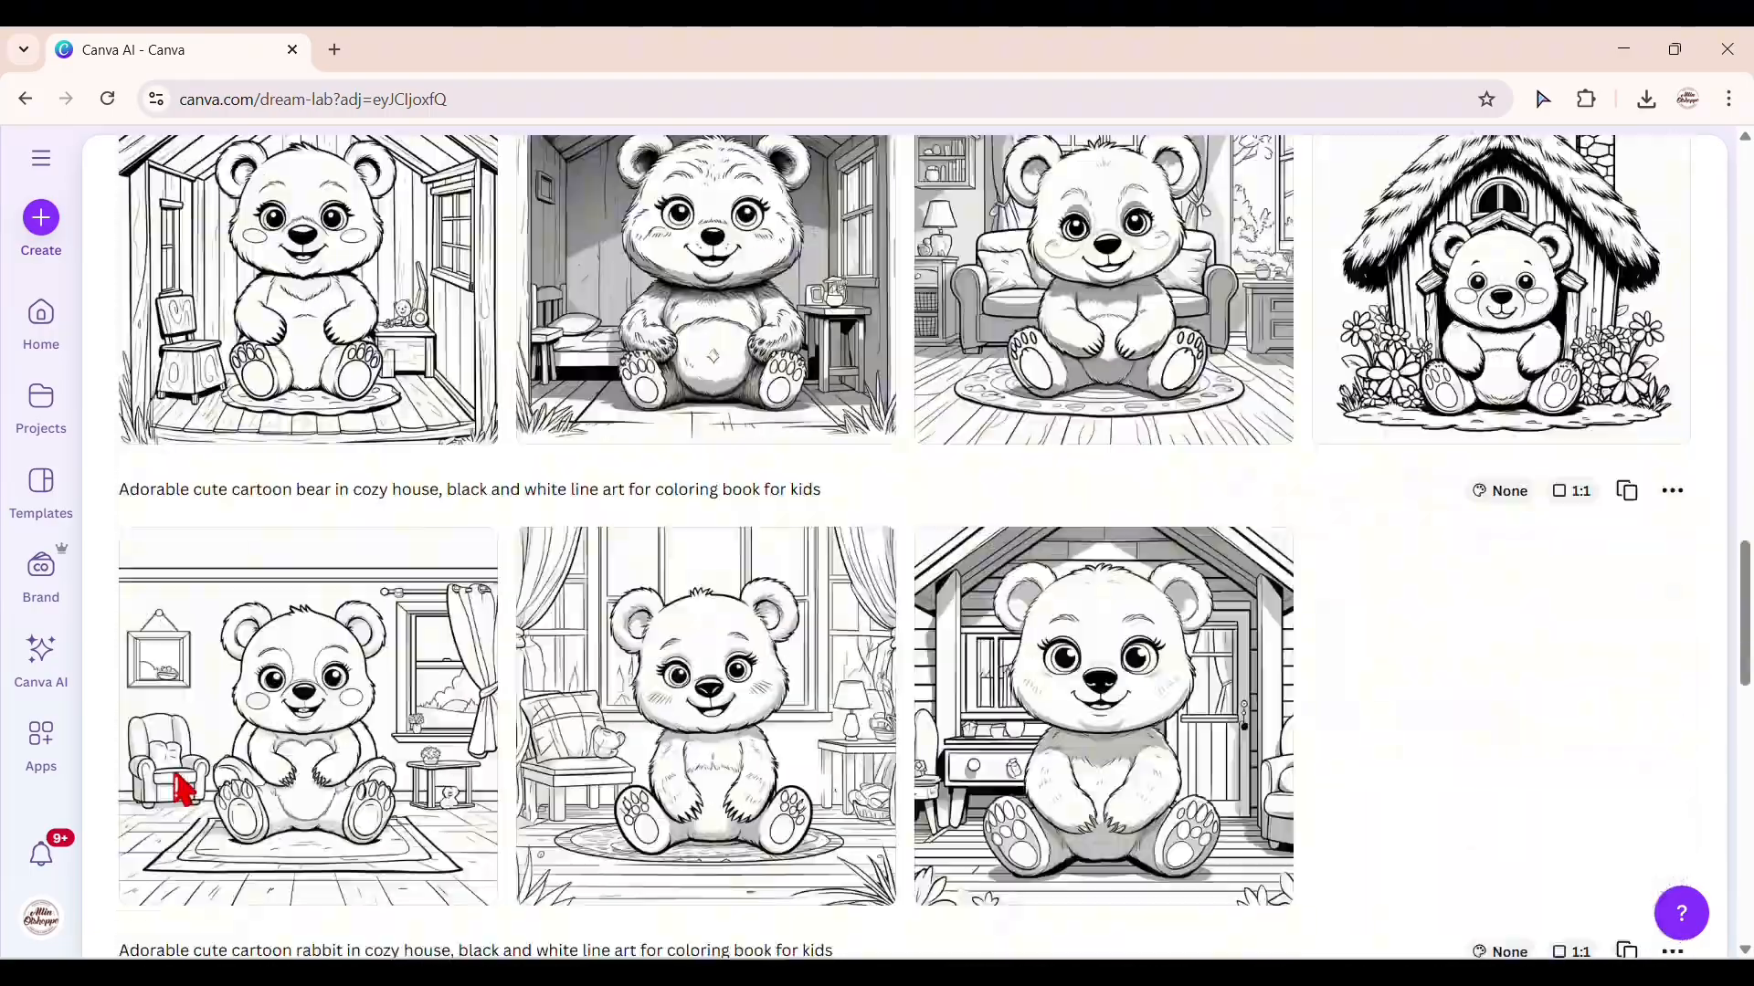
pyautogui.scroll(-3)
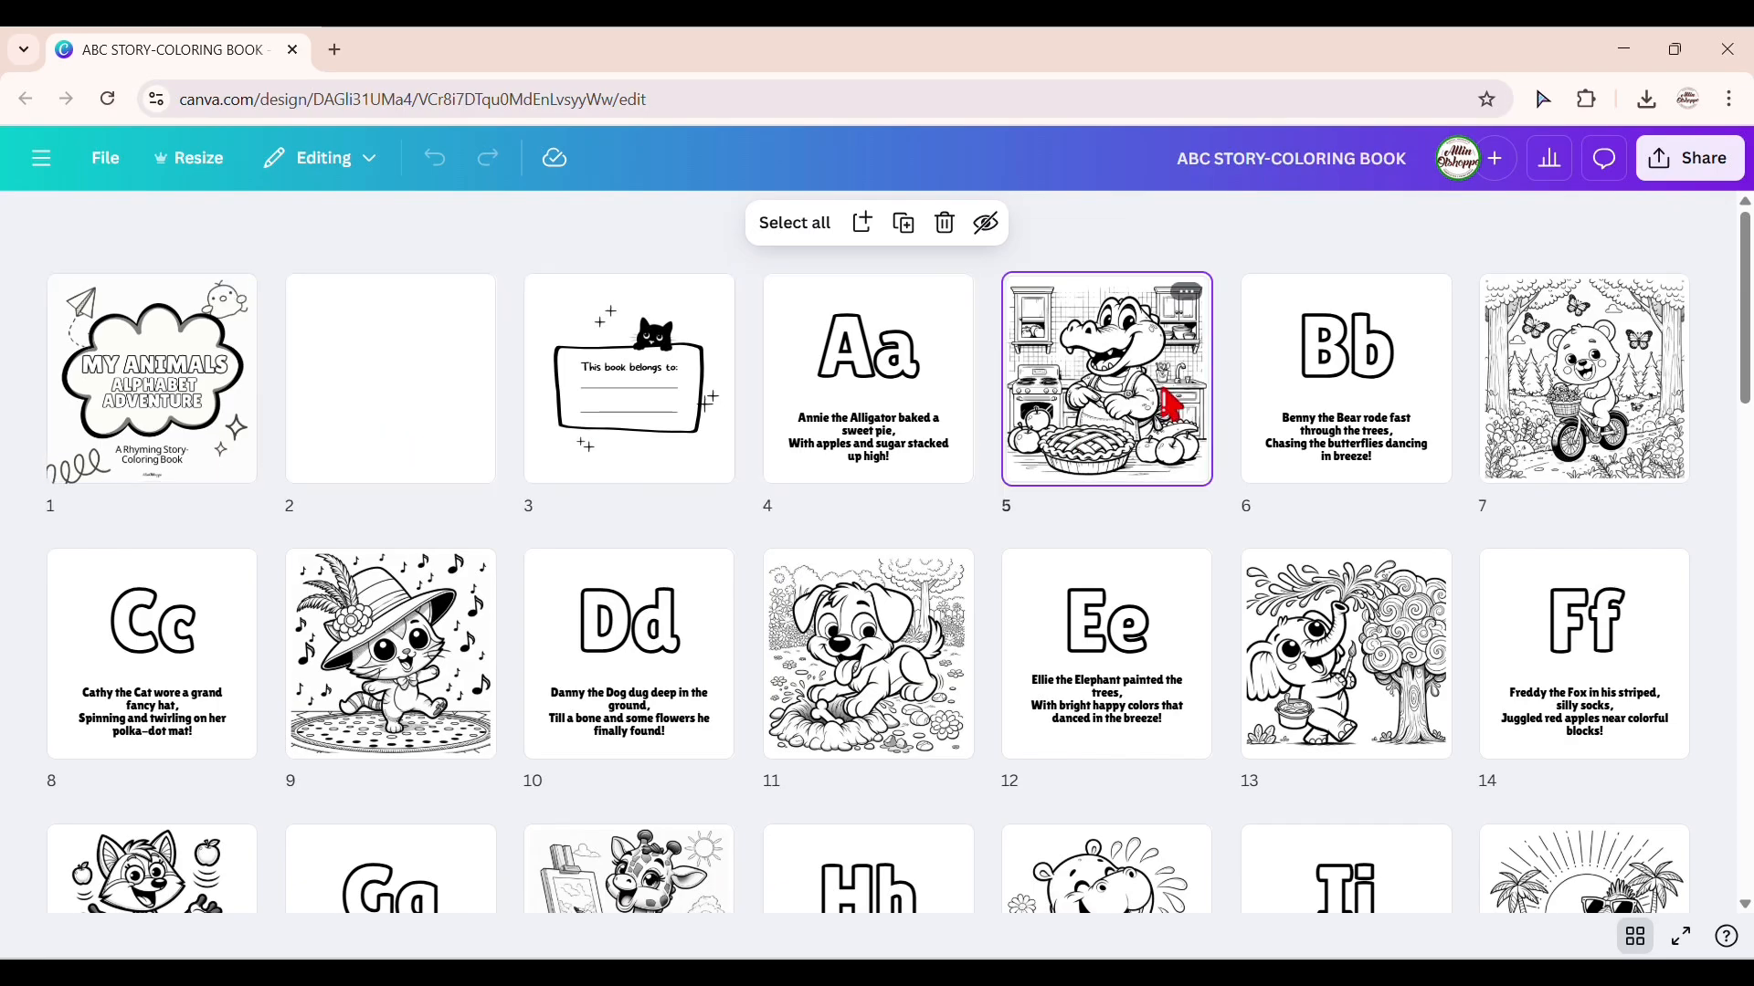
pyautogui.click(1105, 654)
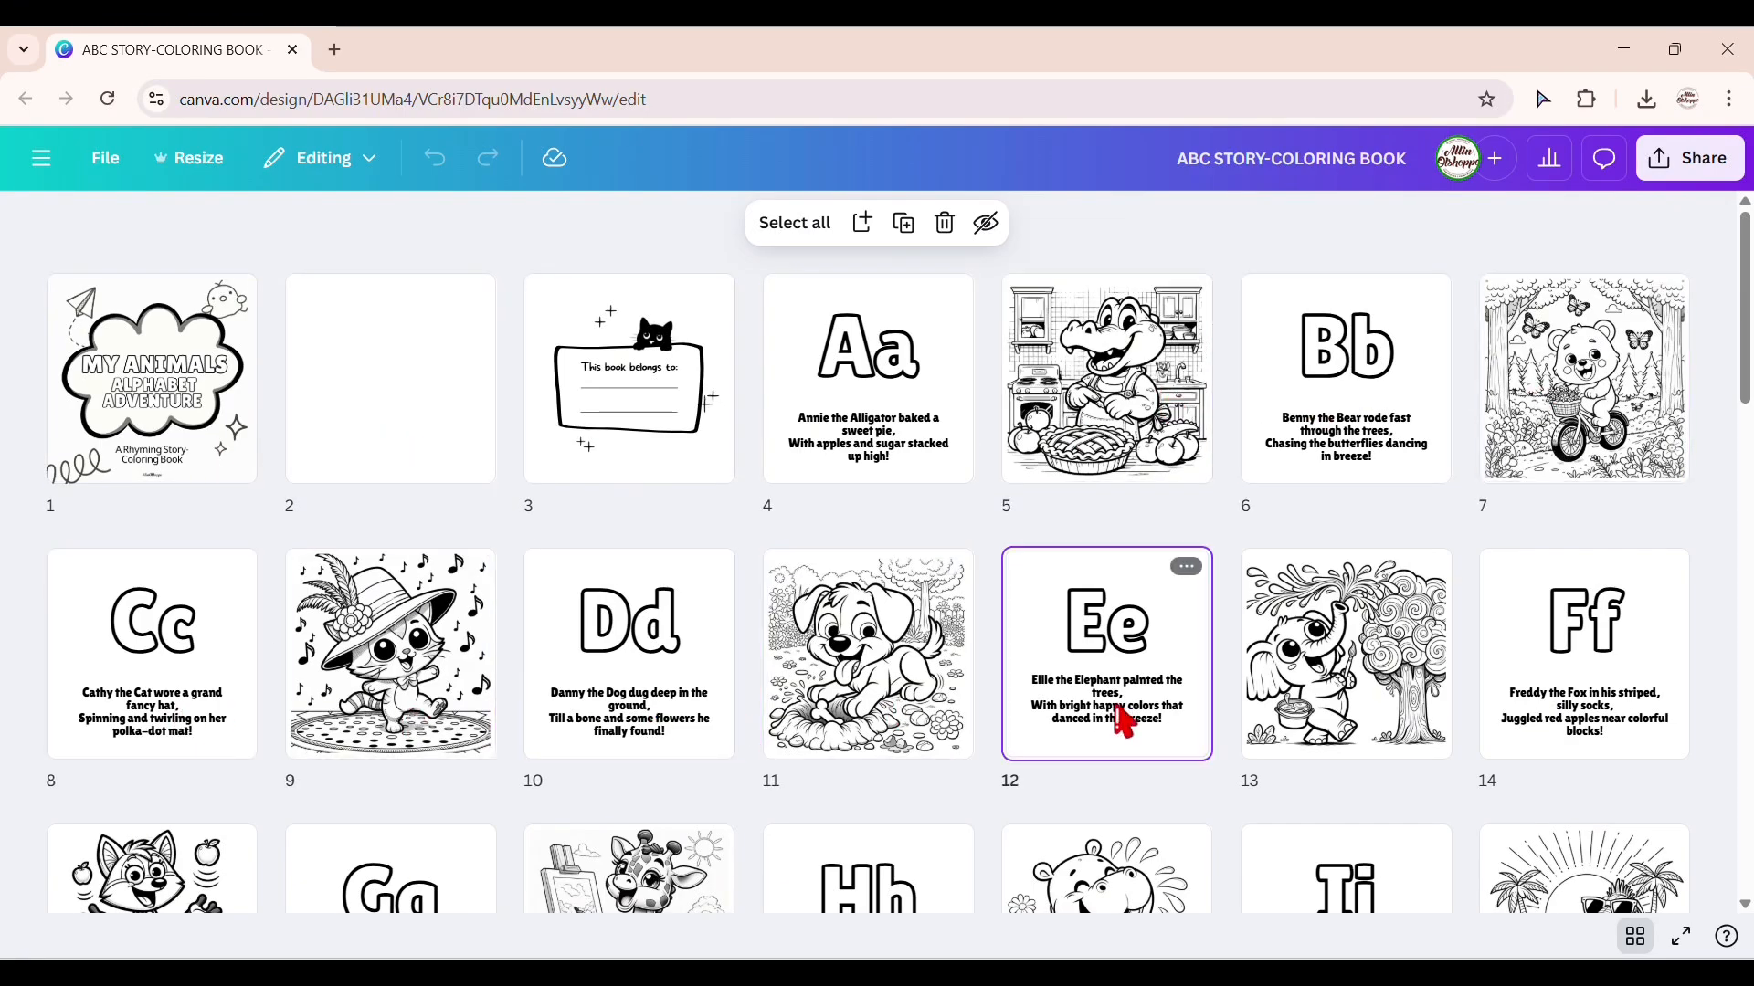
pyautogui.scroll(-3)
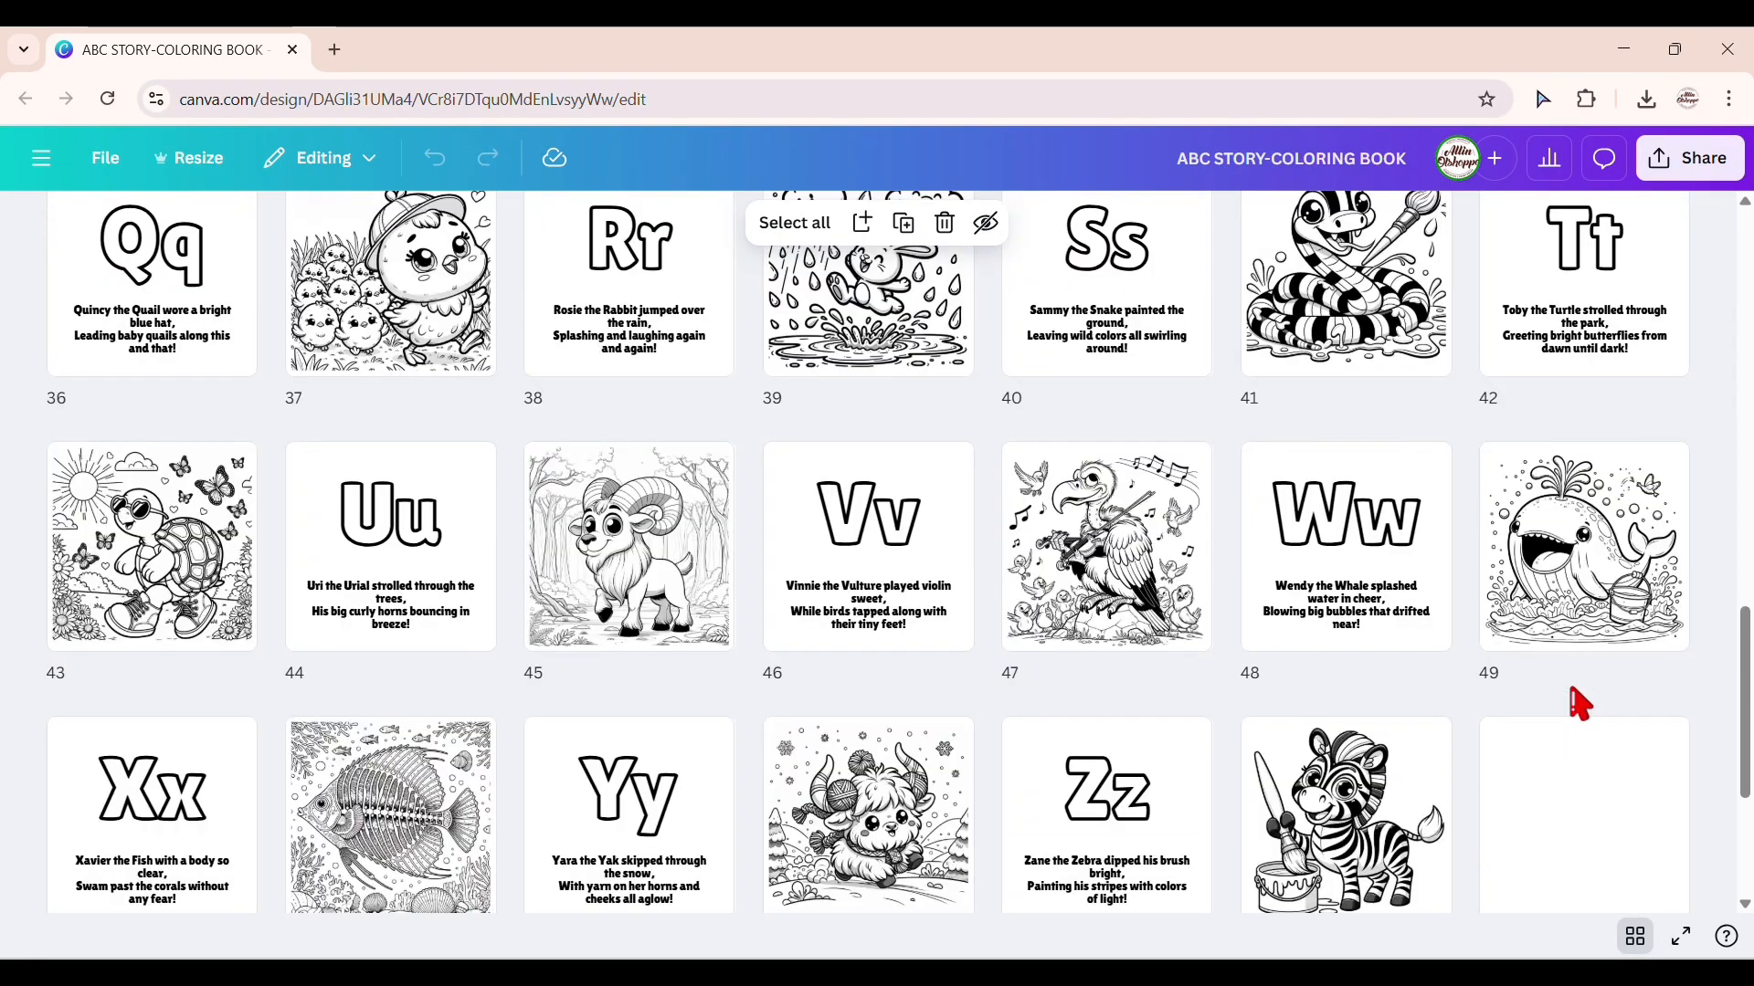